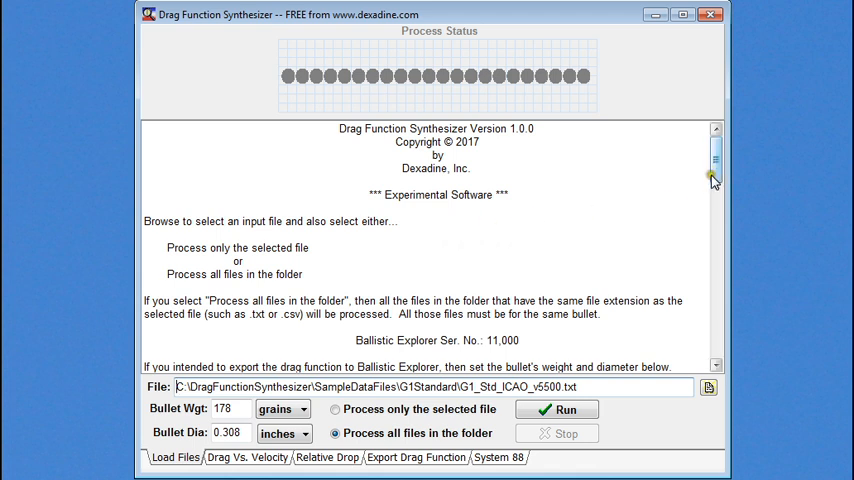
Step: Scroll through the Load Files usage instructions and bring up the Select cvs file dialog
scroll(down, 3)
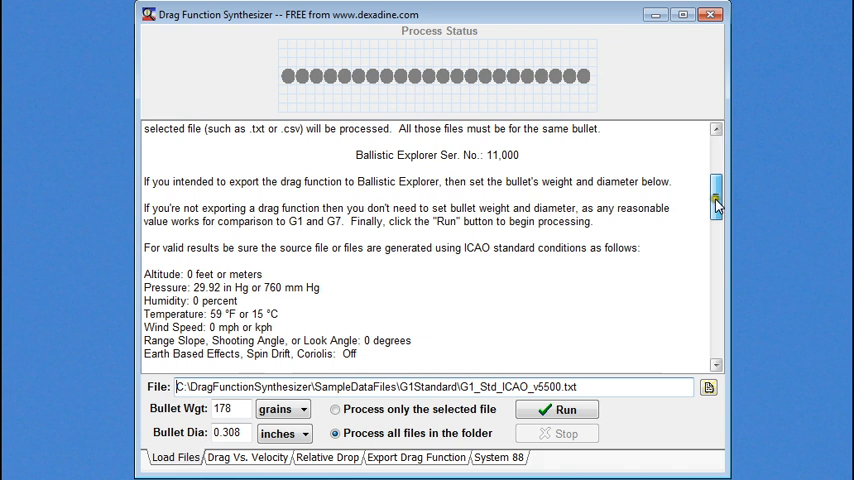
scroll(down, 3)
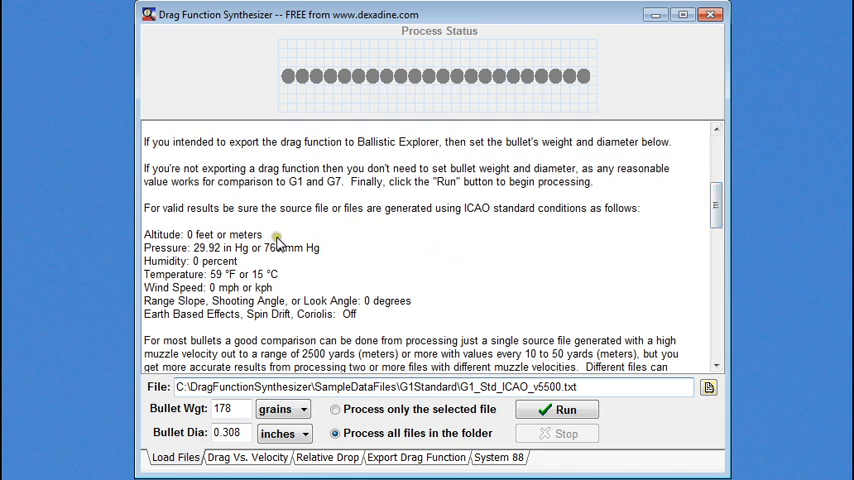
mouse_move(573, 218)
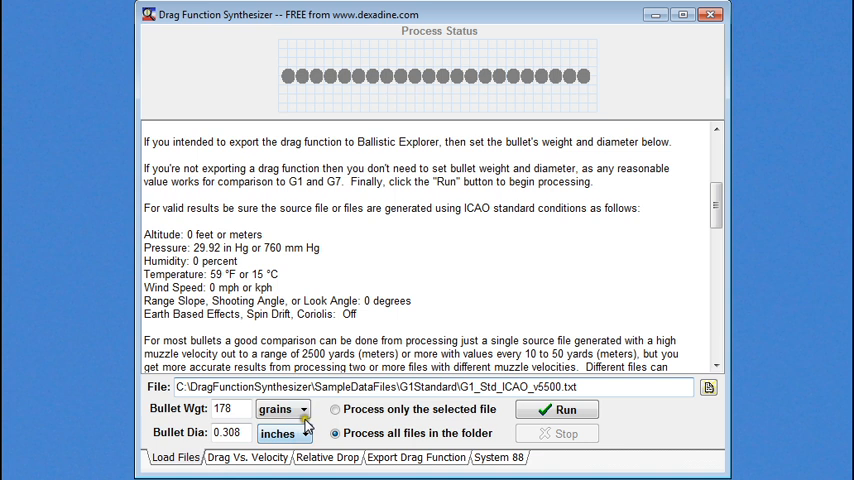
click(708, 387)
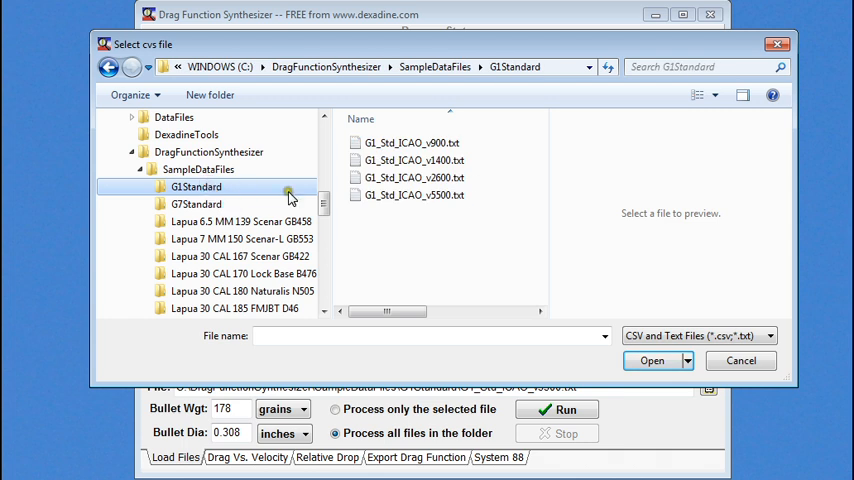
Step: Open the G1Standard sample folder and choose G1_Std_ICAO_v5500.txt as the input file
click(413, 195)
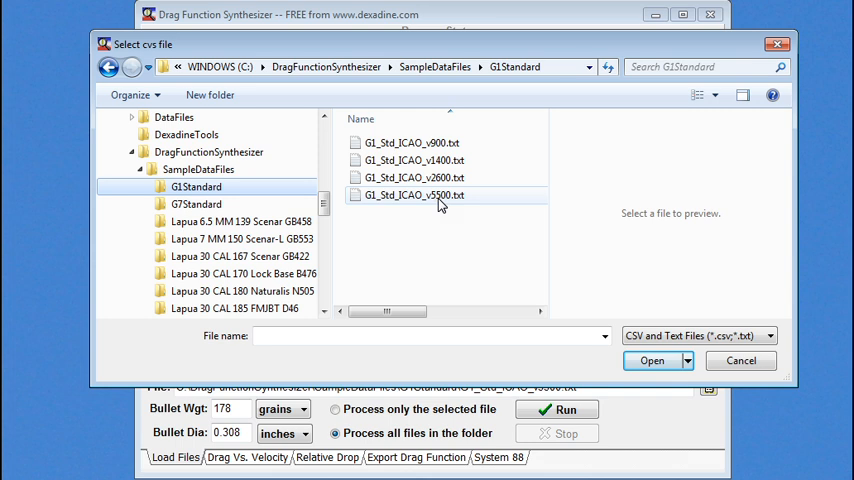
click(413, 195)
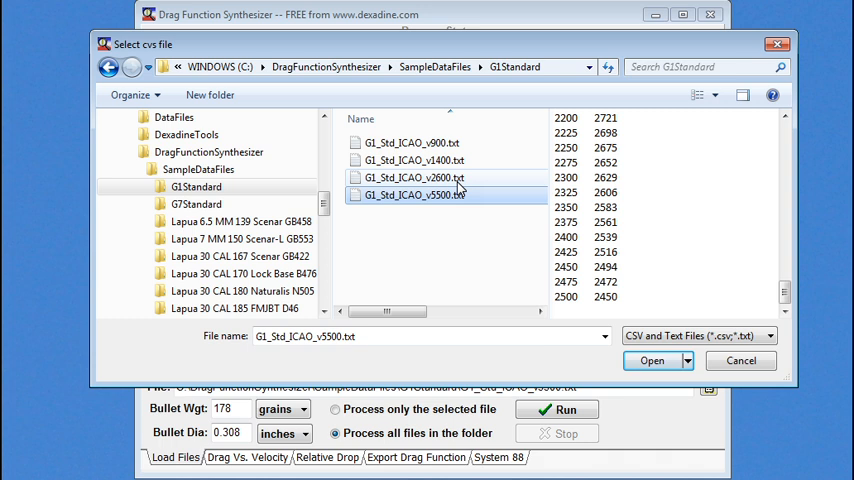
mouse_move(465, 185)
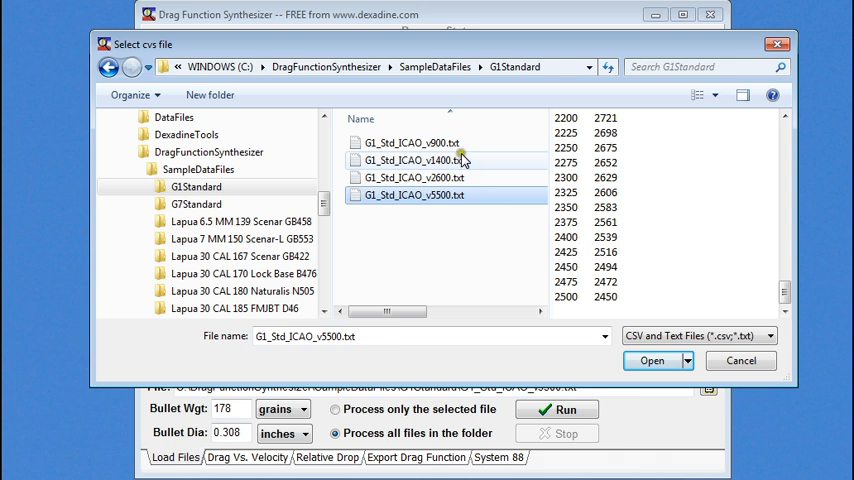
click(413, 195)
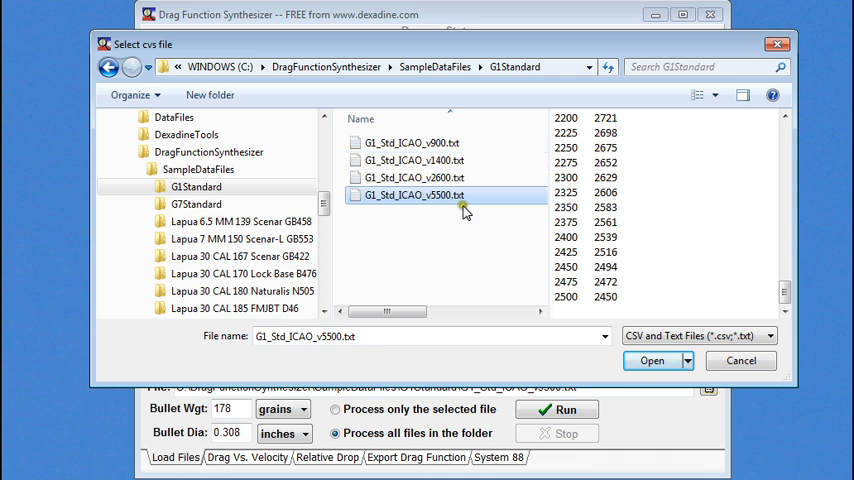
mouse_move(395, 205)
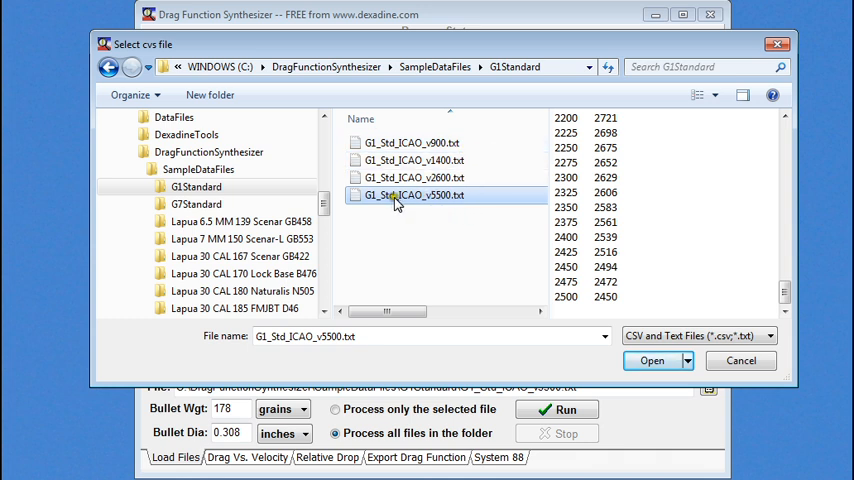
mouse_move(440, 183)
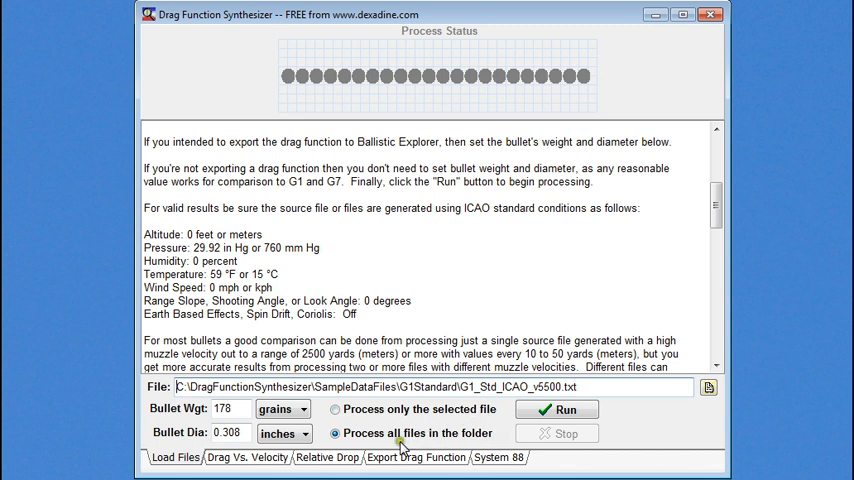
Step: Run the synthesis, then toggle the G1 reference curve off and back on
click(557, 409)
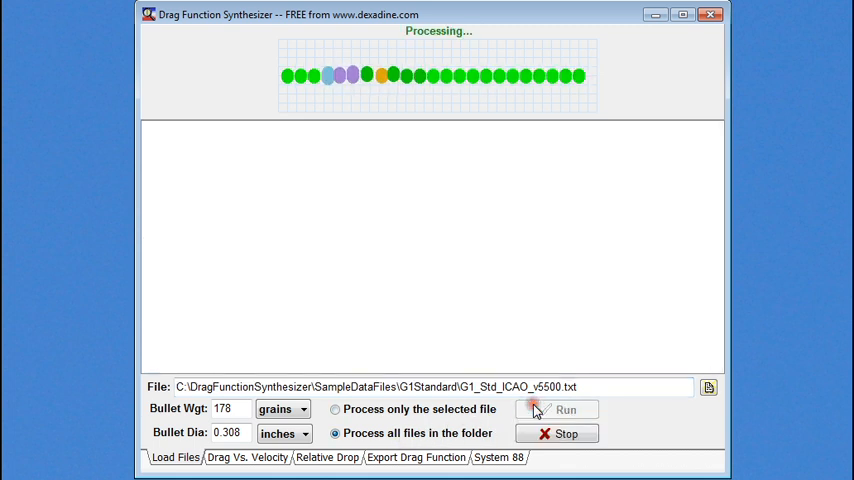
click(566, 409)
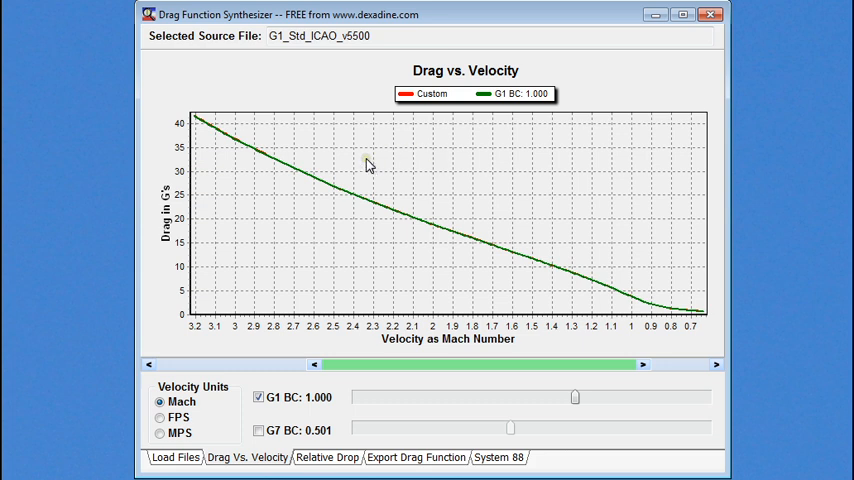
mouse_move(382, 265)
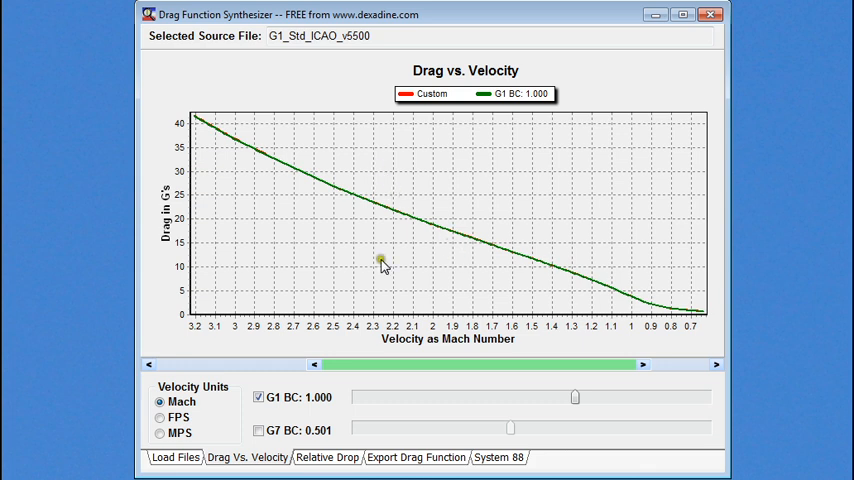
mouse_move(290, 253)
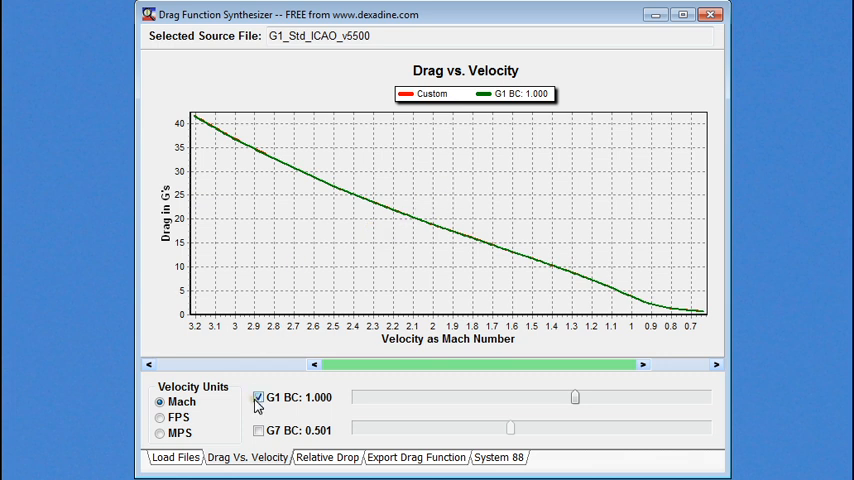
click(258, 397)
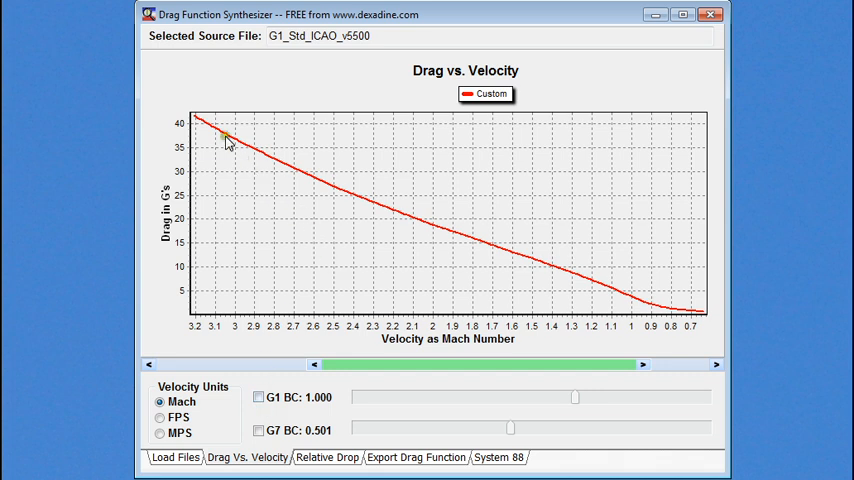
mouse_move(508, 137)
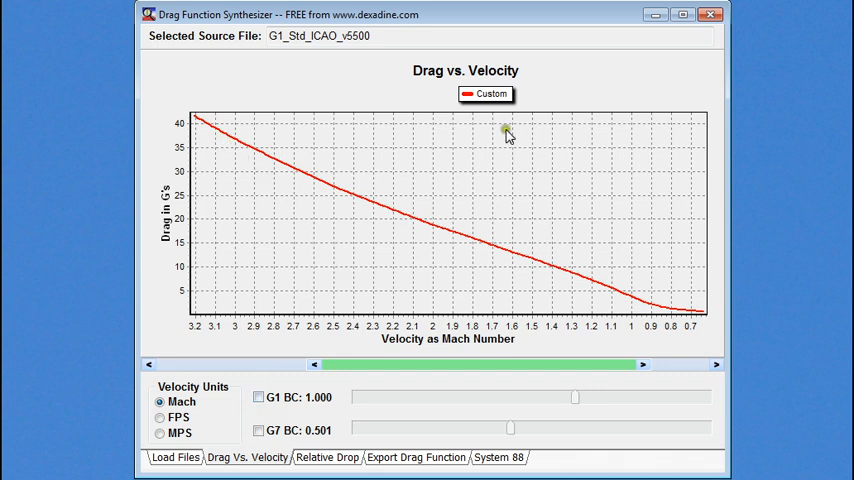
mouse_move(312, 380)
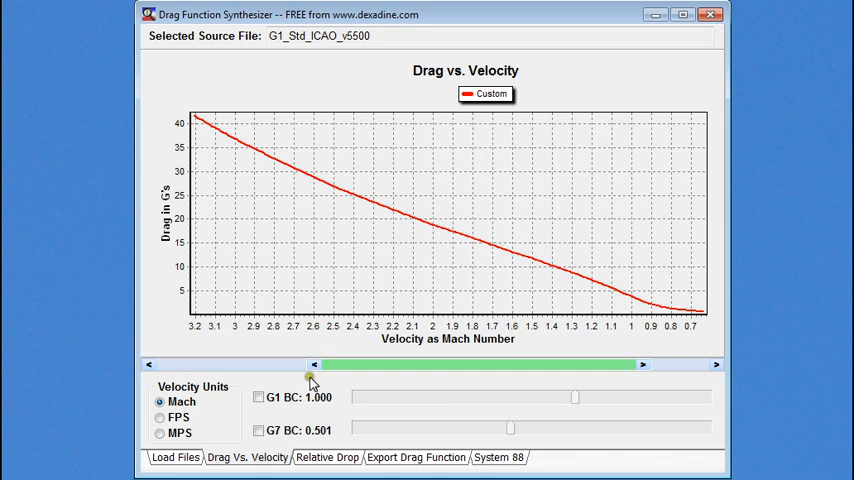
click(258, 397)
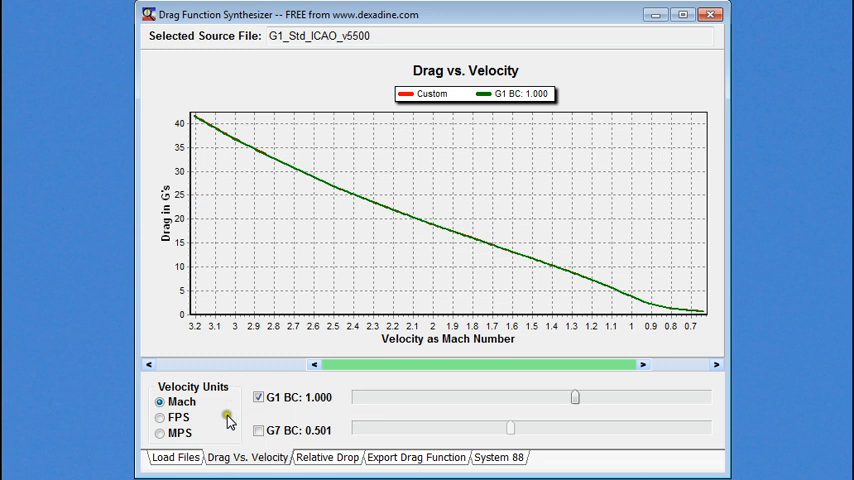
mouse_move(195, 466)
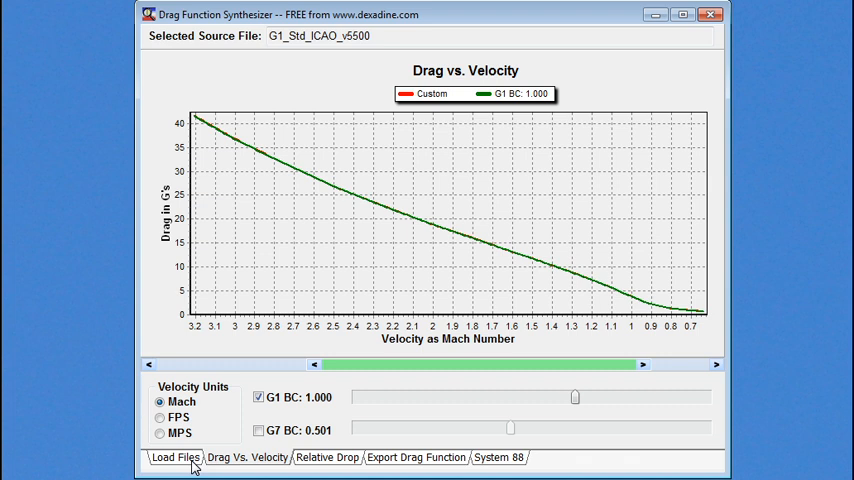
Step: Return to the Load Files view to read the per-file velocity proof report
click(176, 457)
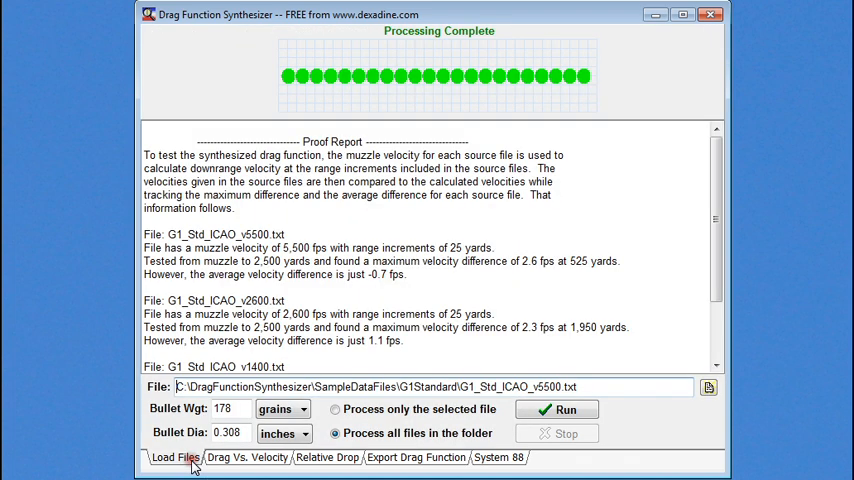
mouse_move(555, 172)
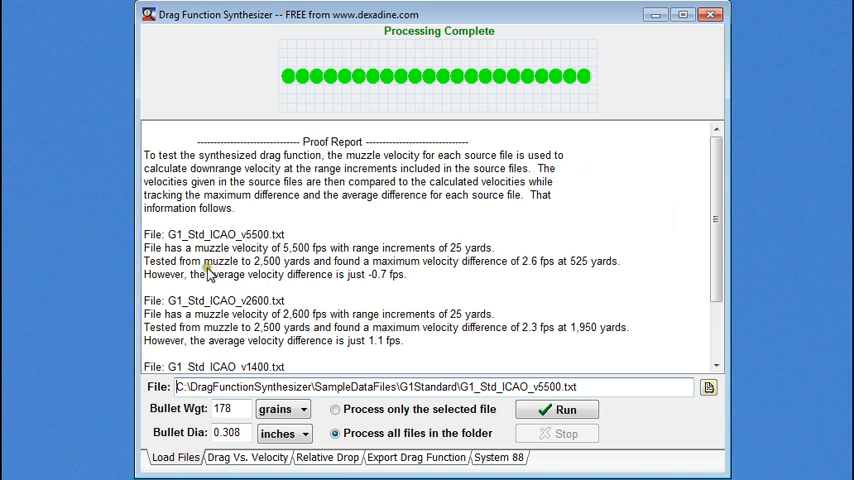
mouse_move(232, 272)
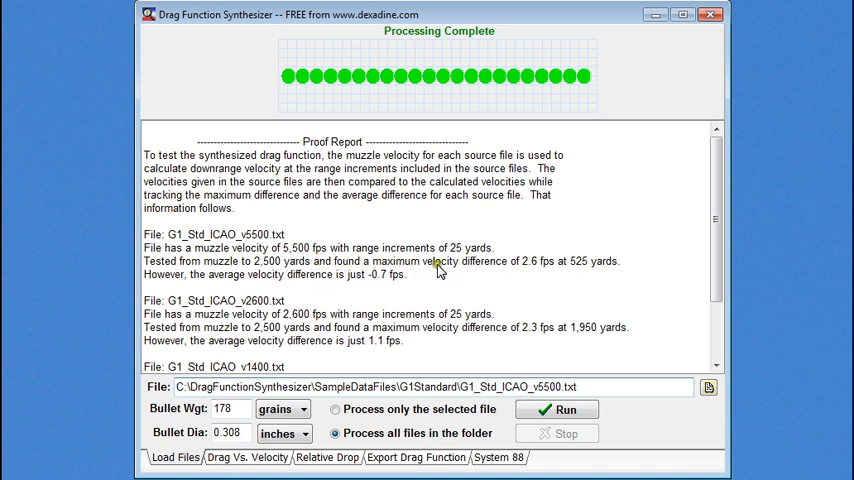
mouse_move(563, 274)
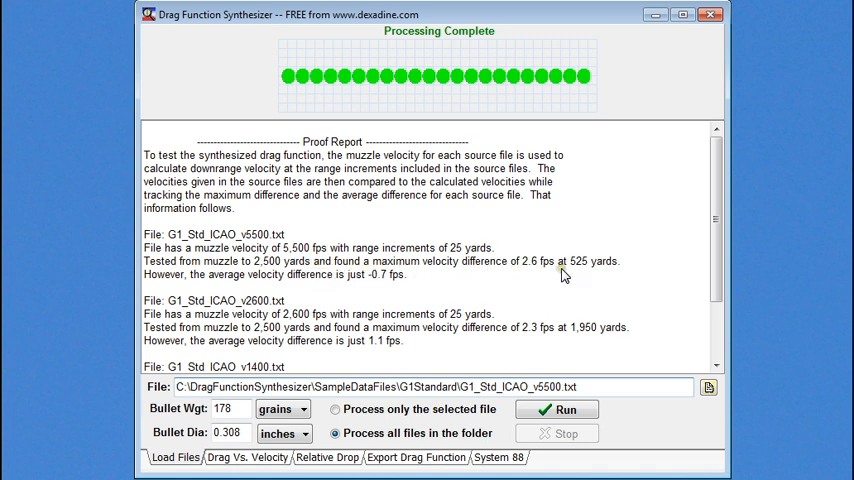
mouse_move(228, 268)
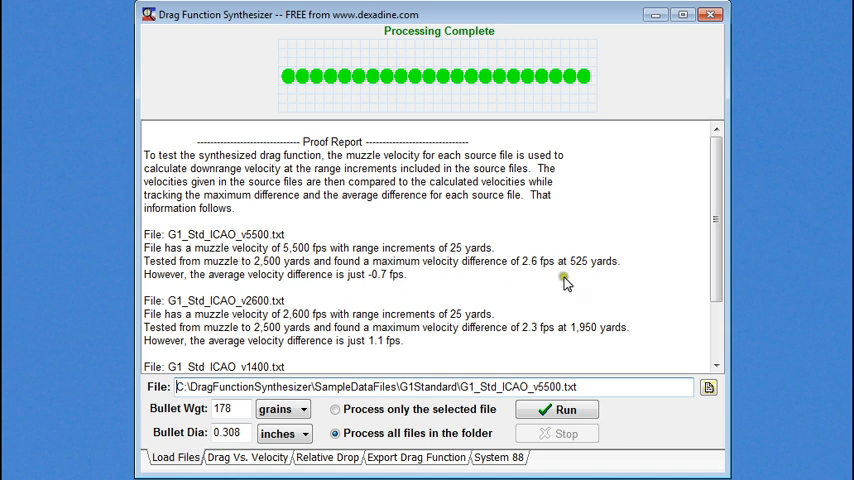
mouse_move(556, 273)
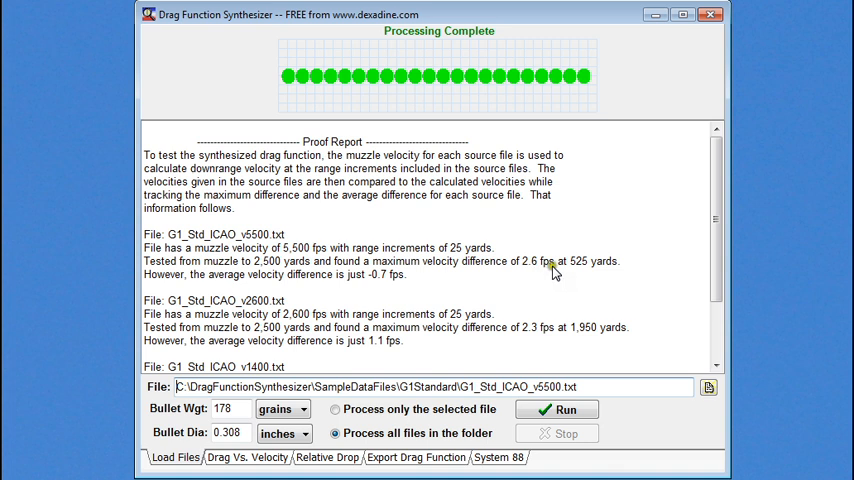
mouse_move(582, 277)
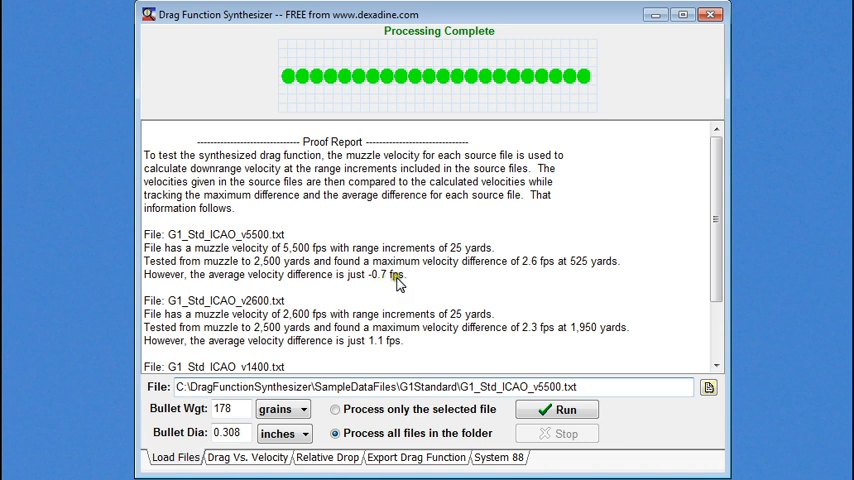
mouse_move(347, 332)
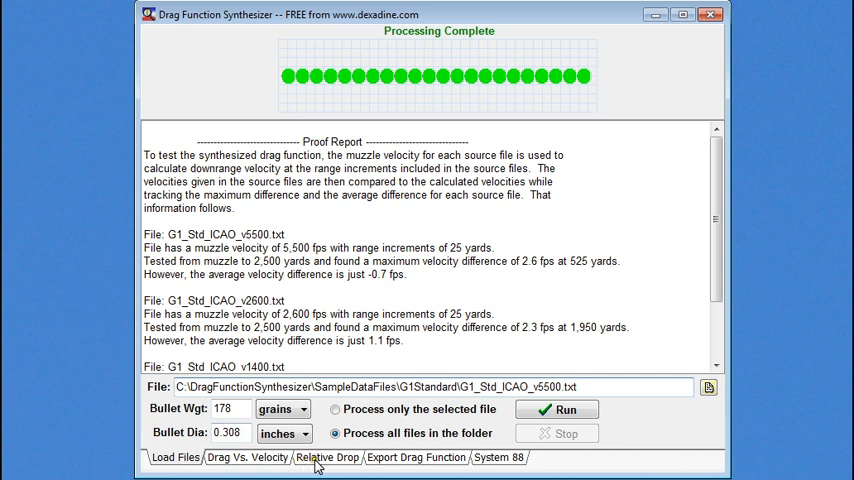
Step: View G1 drop relative to the custom drag function, then return to the proof report
click(326, 457)
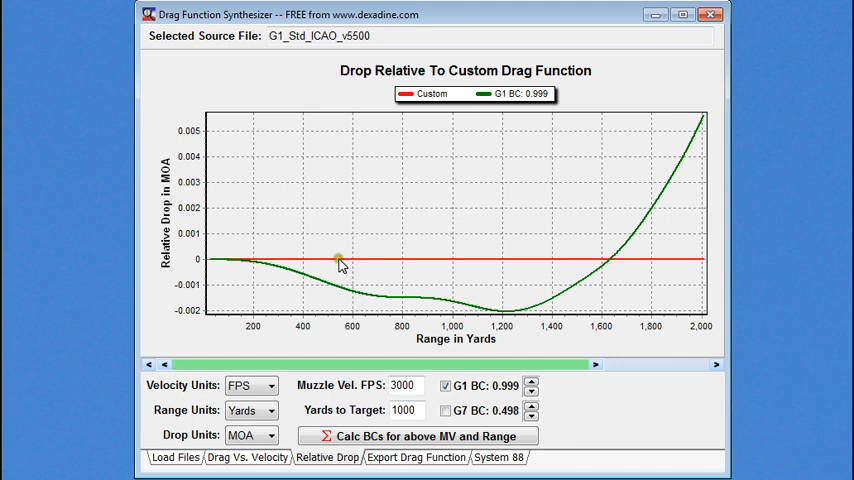
mouse_move(352, 297)
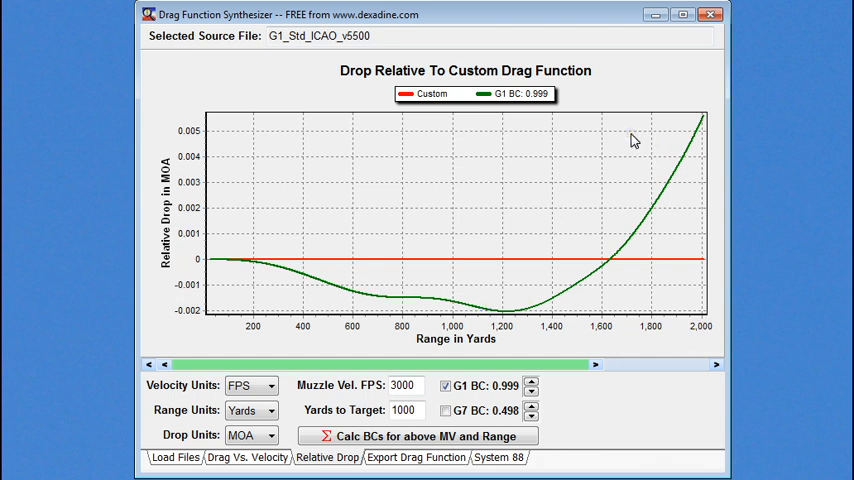
mouse_move(620, 242)
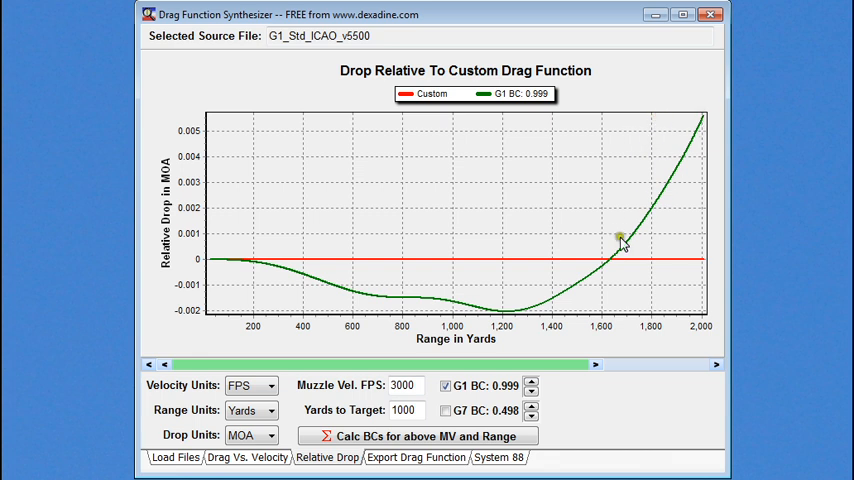
mouse_move(510, 245)
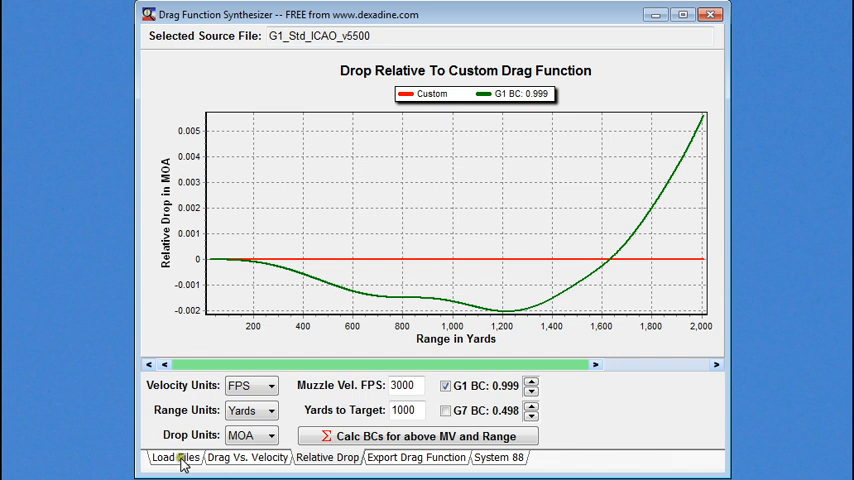
click(174, 457)
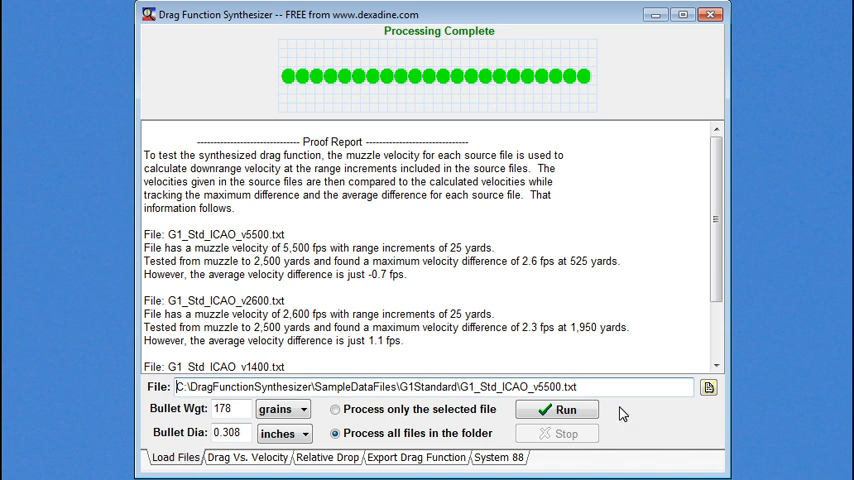
Step: Browse into the Hornady 6.5 MM 143 ELD-X folder and choose h_6.5_143_ELD-X_v4600.csv
click(708, 387)
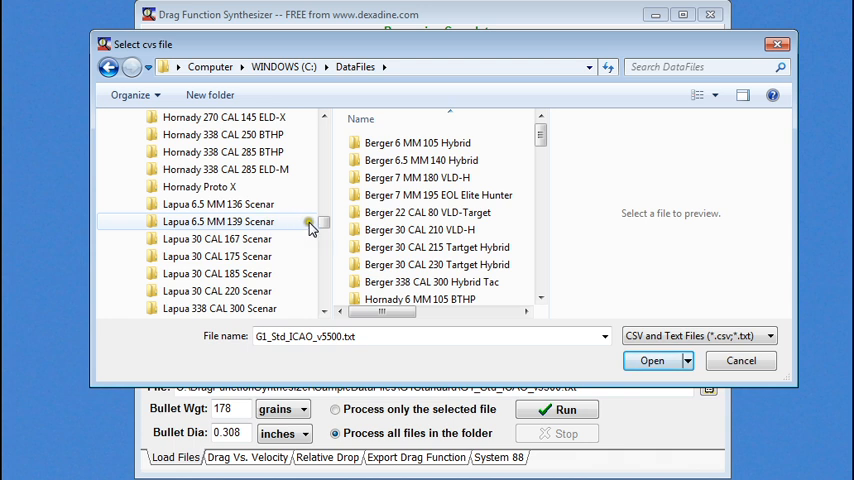
scroll(down, 3)
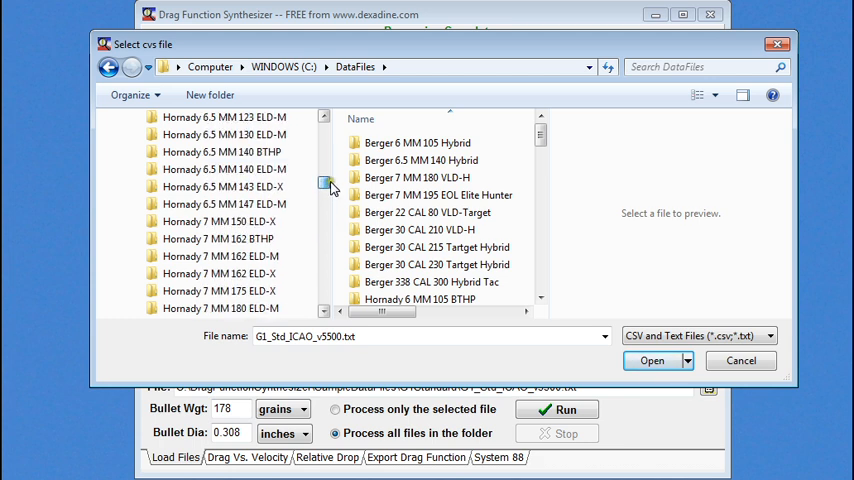
click(240, 187)
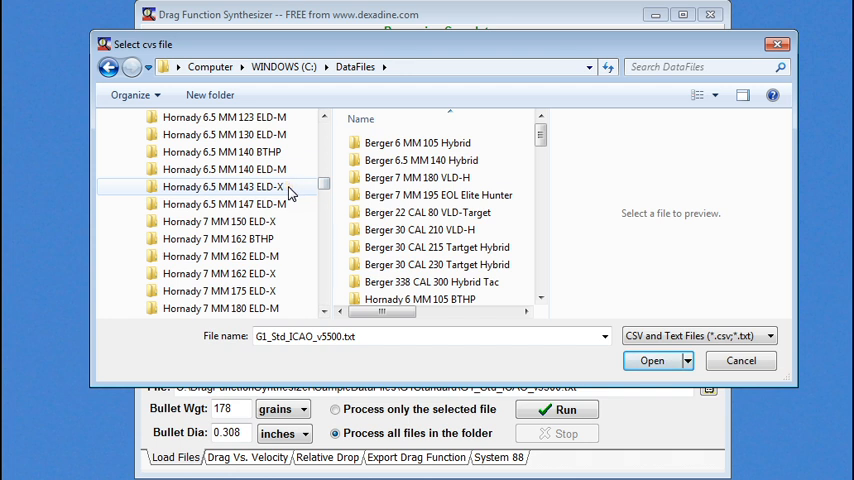
double_click(224, 187)
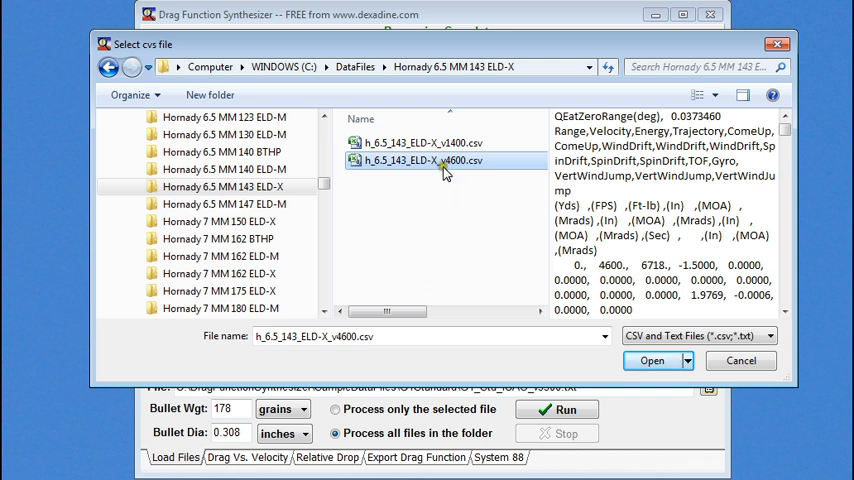
click(651, 360)
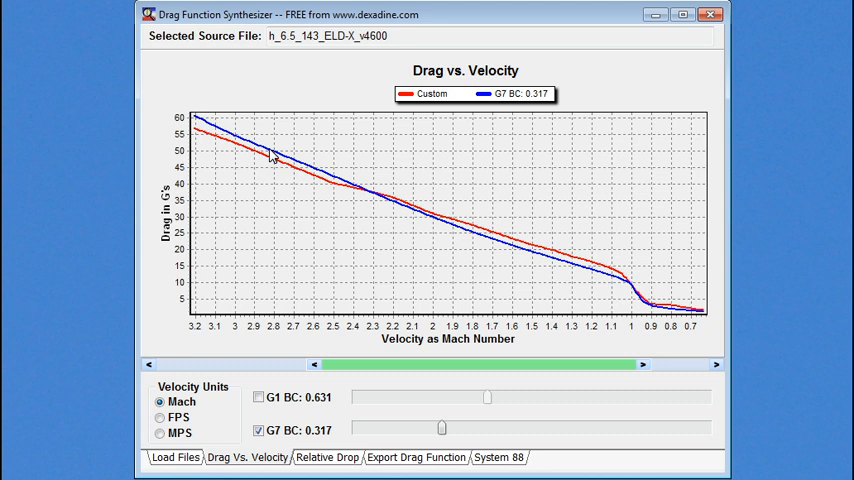
mouse_move(498, 310)
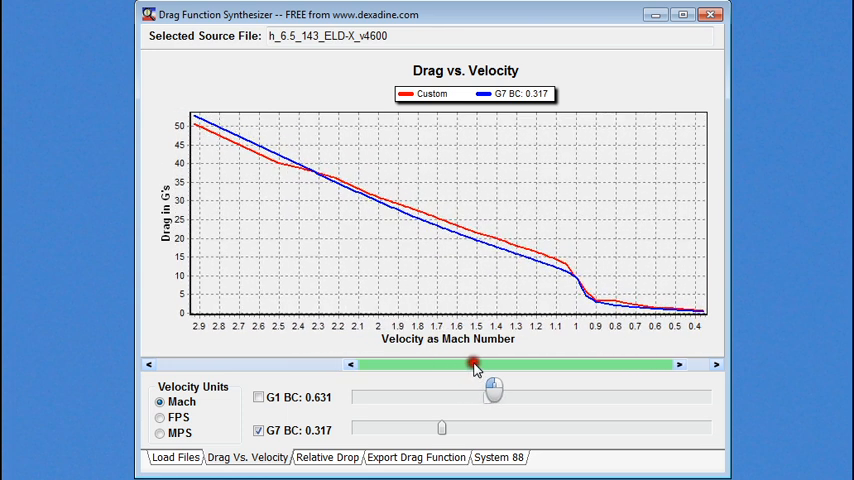
Step: Widen the velocity range, plot velocity in FPS, and set the G7 BC to 0.318
drag(490, 365, 505, 365)
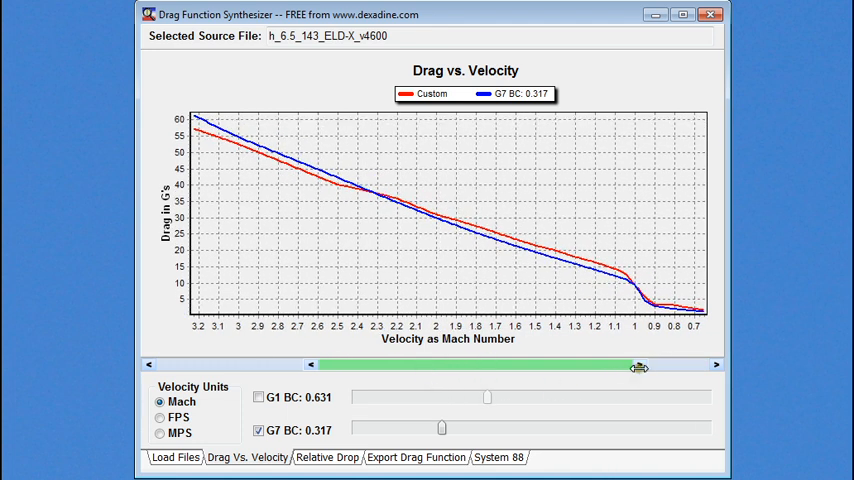
drag(638, 365, 660, 372)
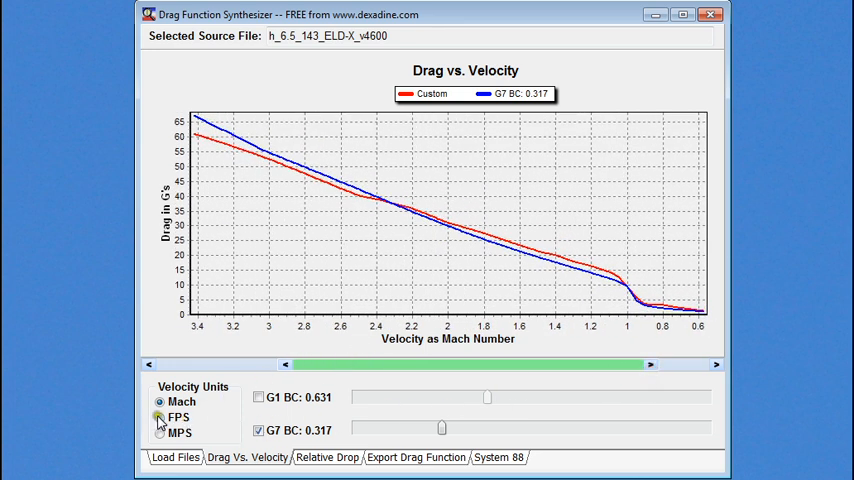
click(160, 417)
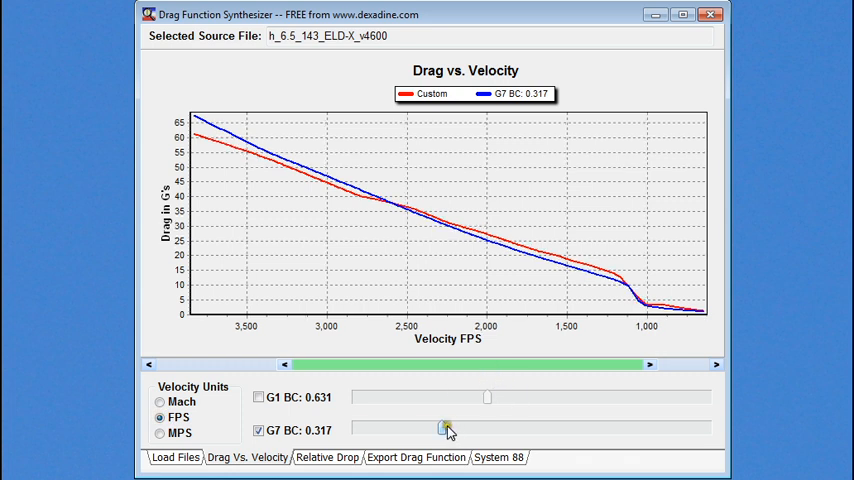
drag(448, 429, 440, 429)
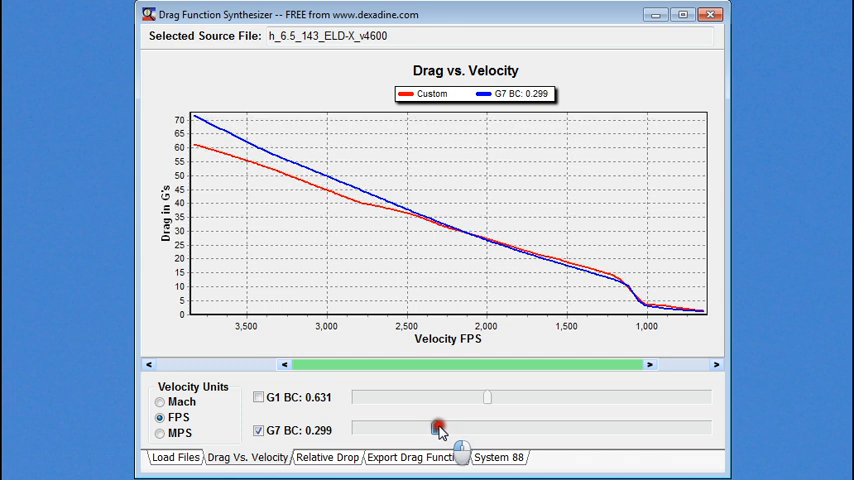
drag(440, 430, 458, 423)
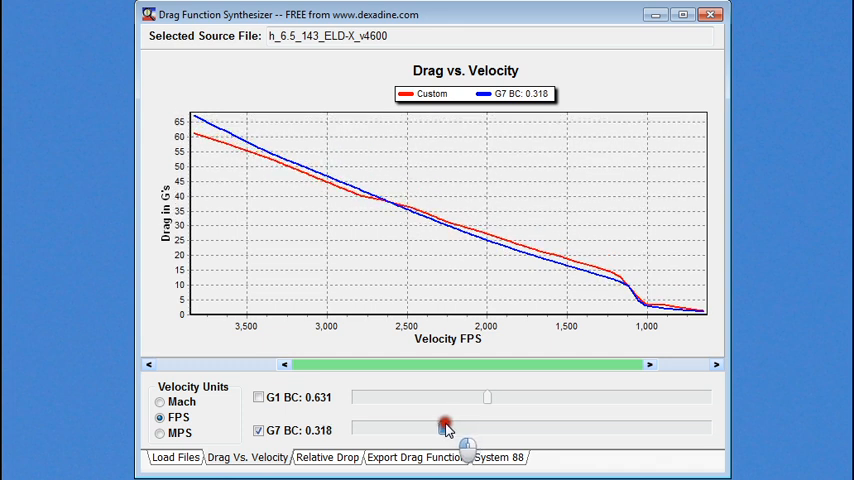
click(258, 397)
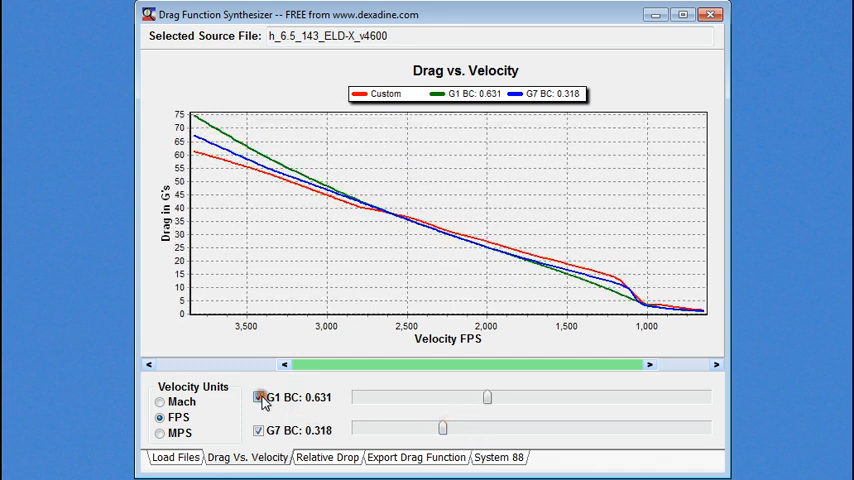
click(259, 397)
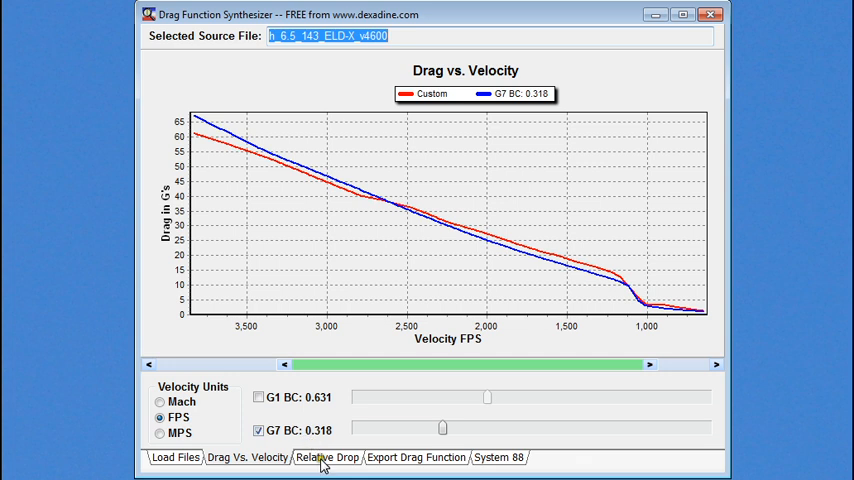
Step: Switch to the Relative Drop chart comparing G7 drop with the custom ELD-X function
click(326, 457)
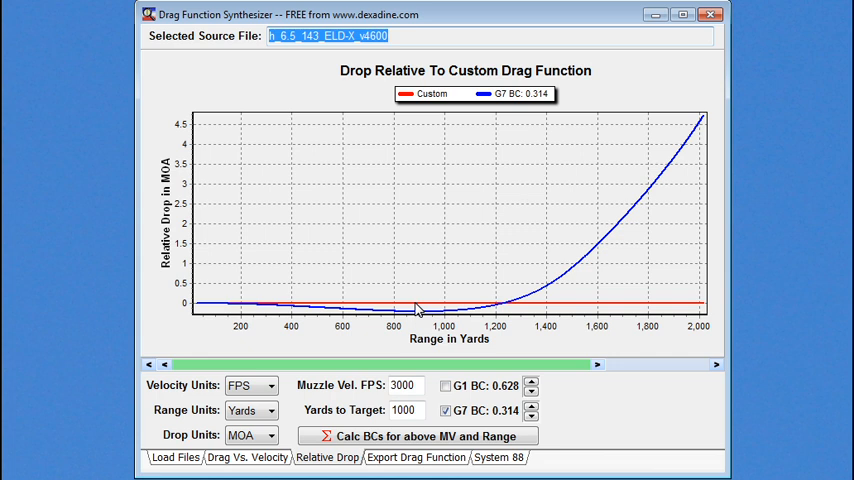
mouse_move(416, 312)
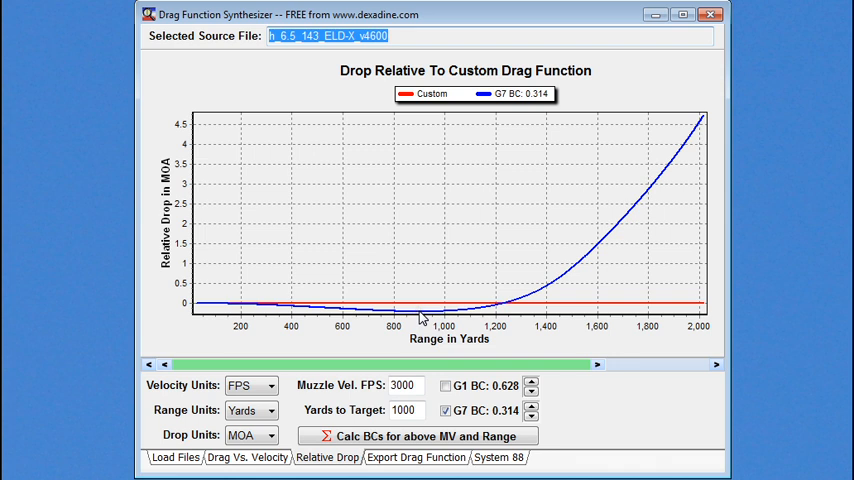
mouse_move(421, 310)
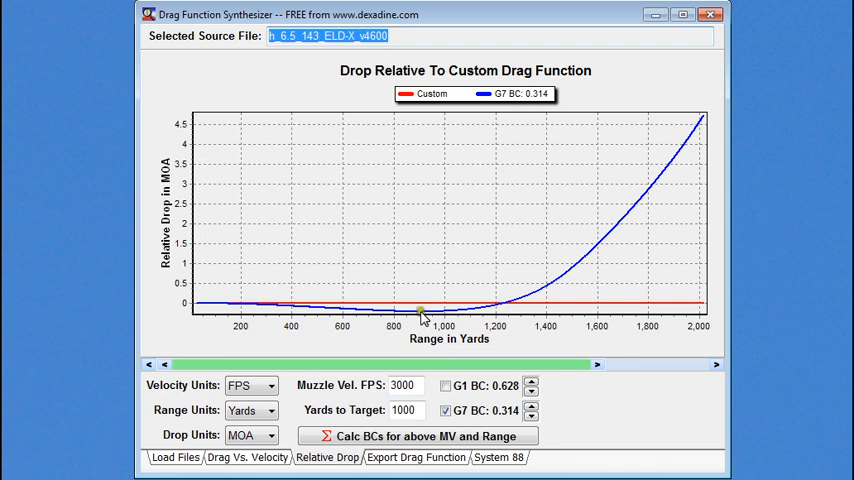
mouse_move(421, 315)
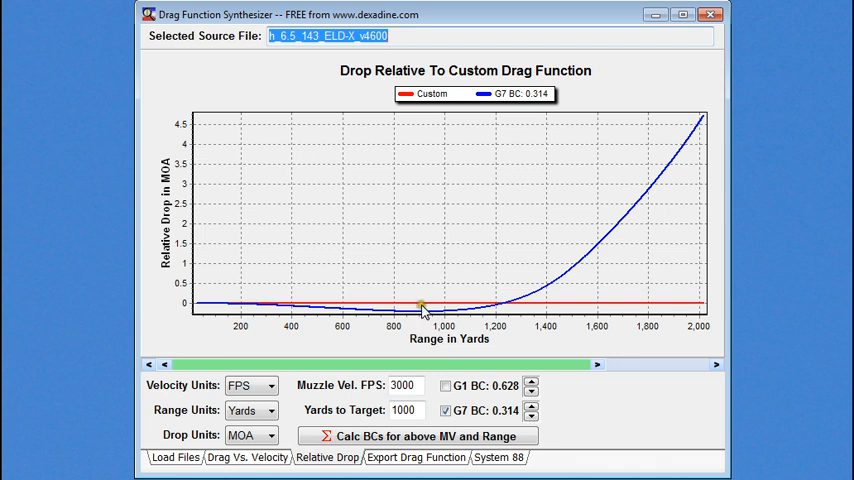
mouse_move(423, 320)
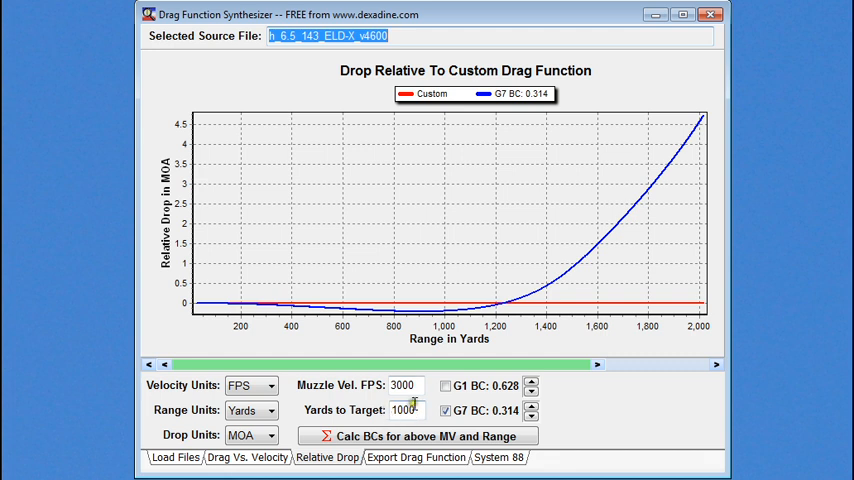
Step: Edit the Yards to Target value and shorten the drop graph to about 1,400 yards
click(405, 410)
text(100)
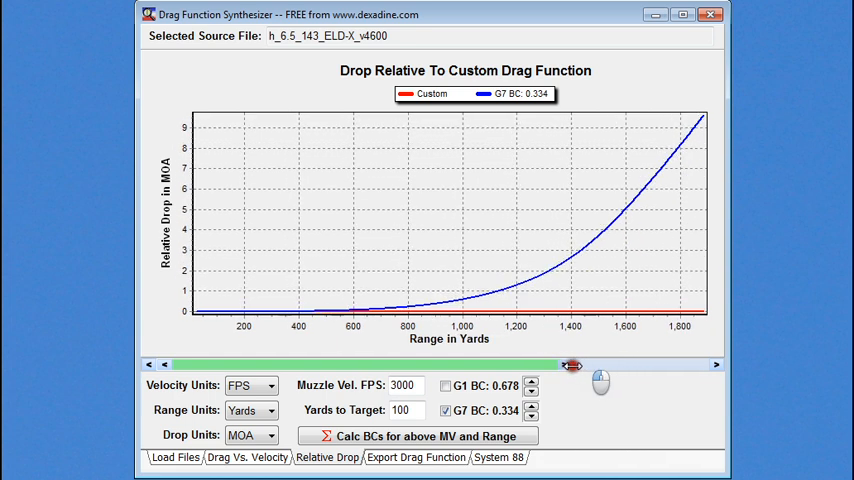
drag(573, 364, 479, 364)
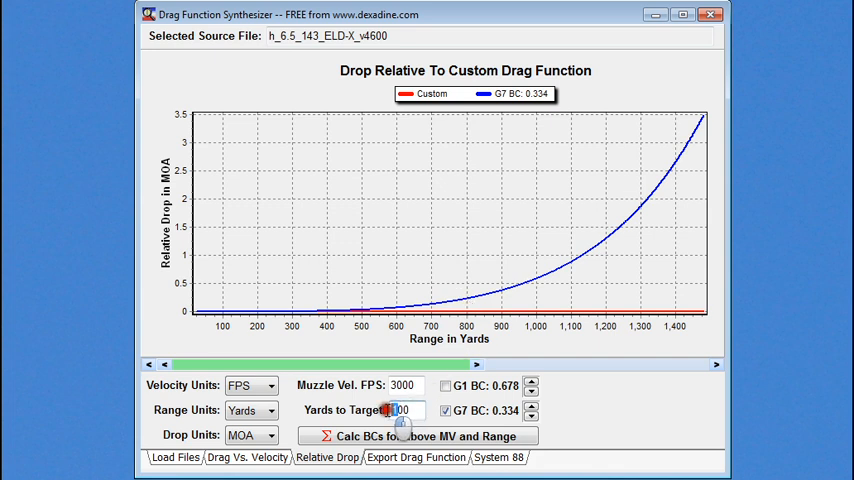
click(420, 435)
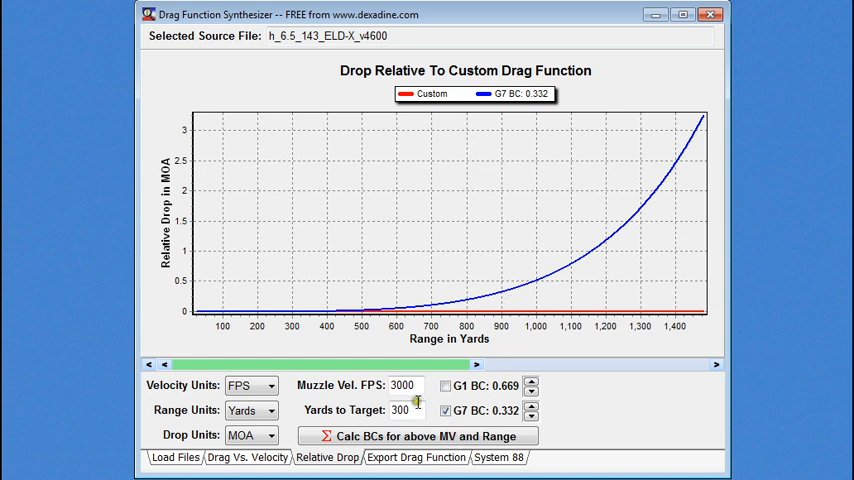
triple_click(400, 410)
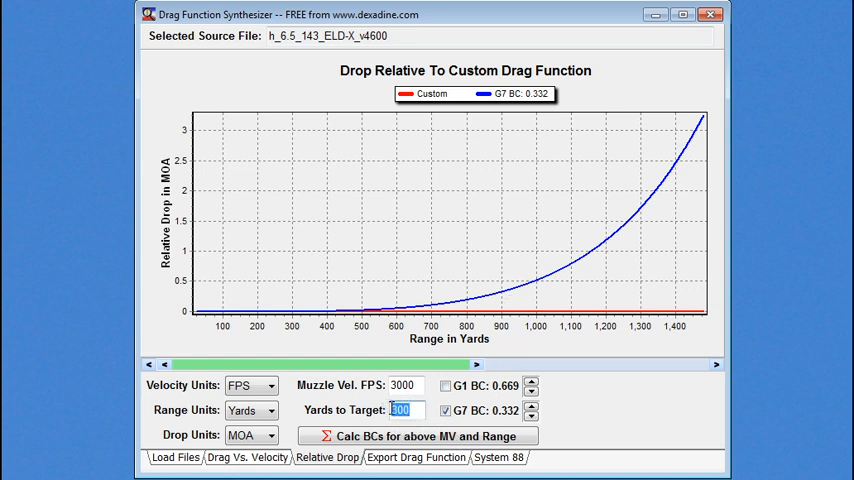
click(413, 435)
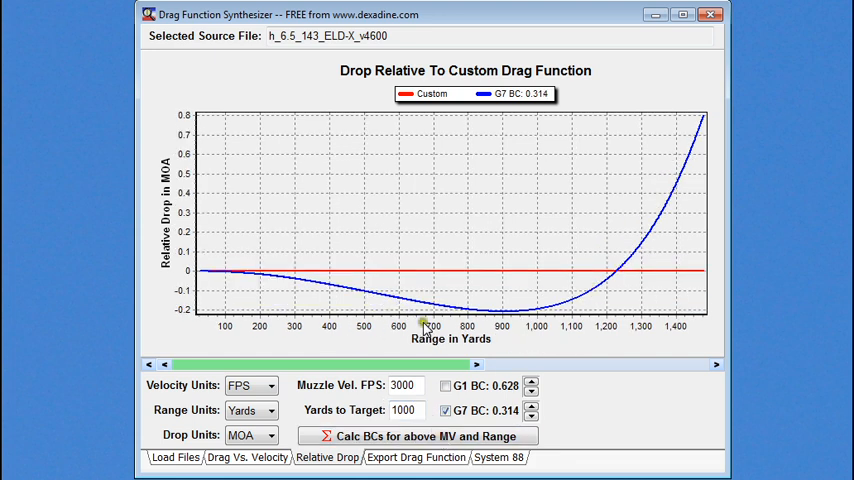
mouse_move(515, 322)
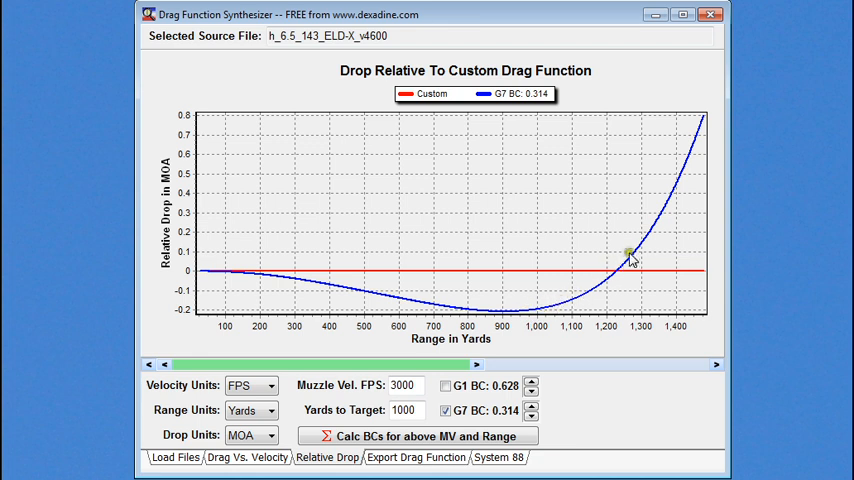
mouse_move(646, 240)
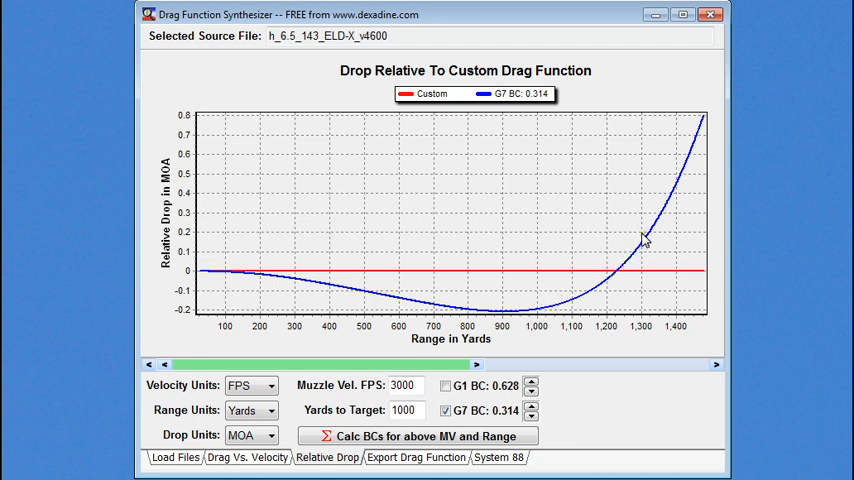
mouse_move(525, 278)
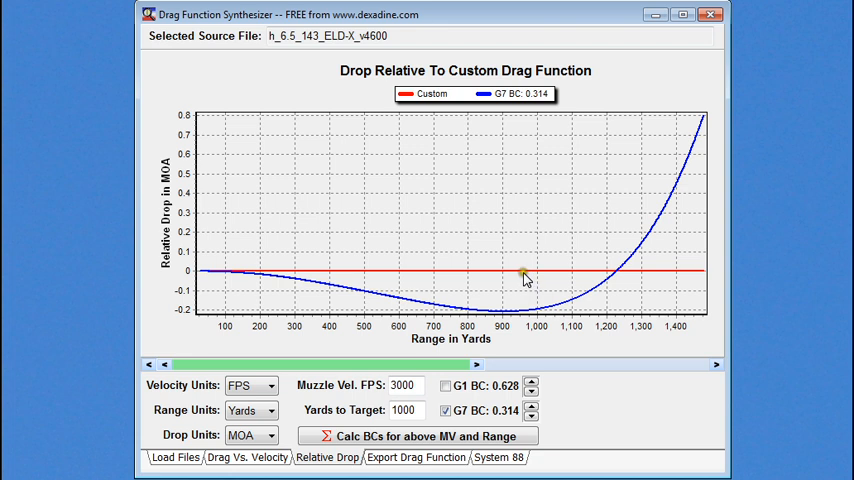
mouse_move(523, 278)
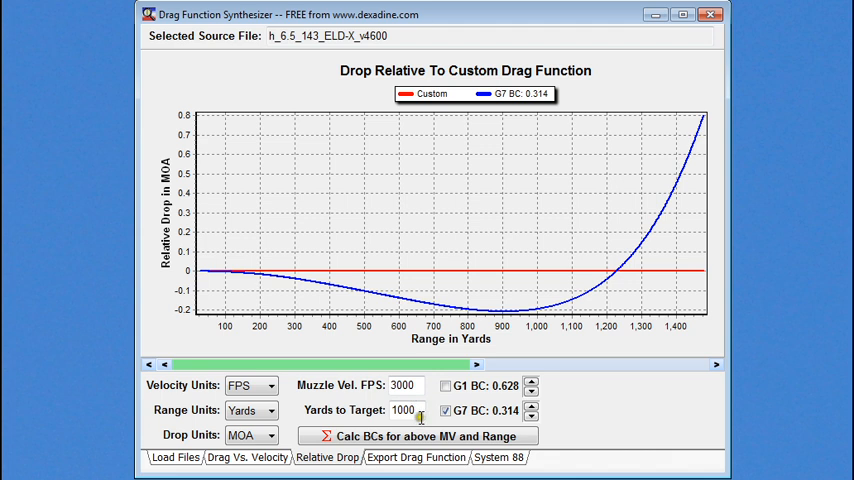
Step: View the Oehler System 88 information, then return to the ELD-X proof report
click(499, 457)
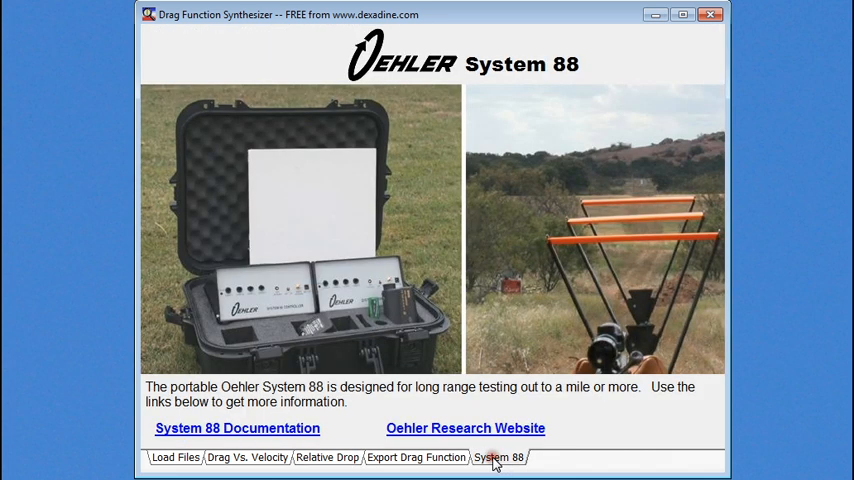
mouse_move(368, 421)
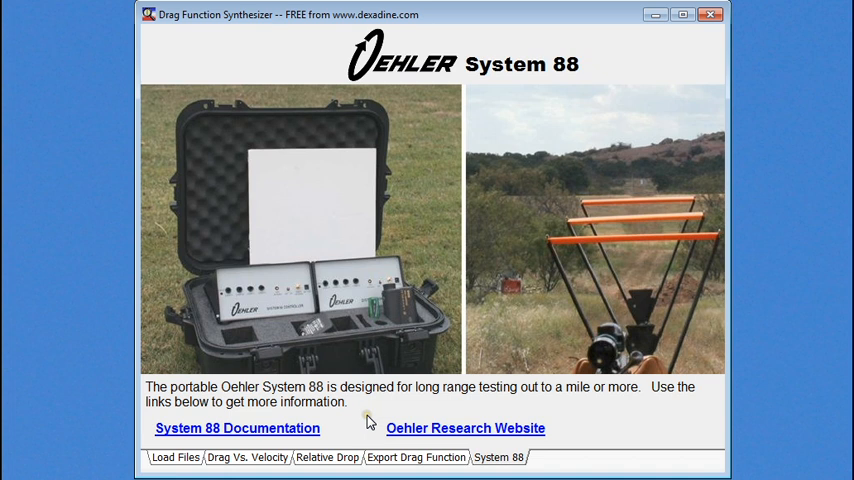
mouse_move(333, 427)
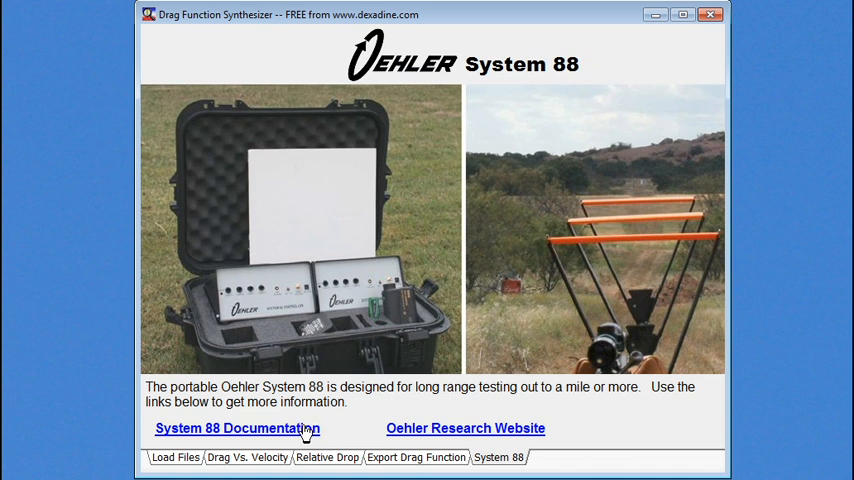
mouse_move(364, 408)
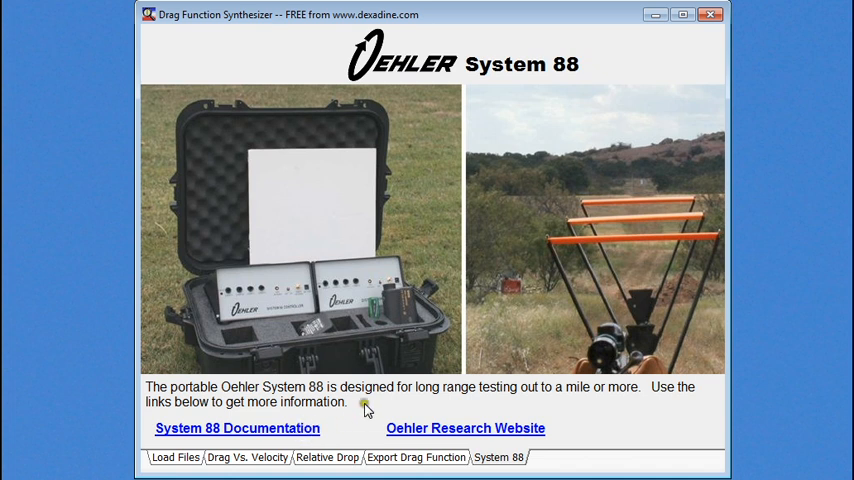
mouse_move(400, 380)
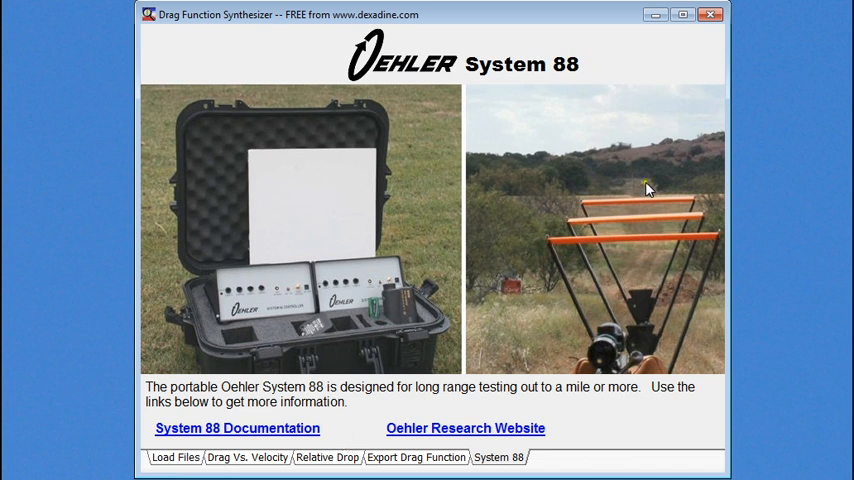
mouse_move(647, 189)
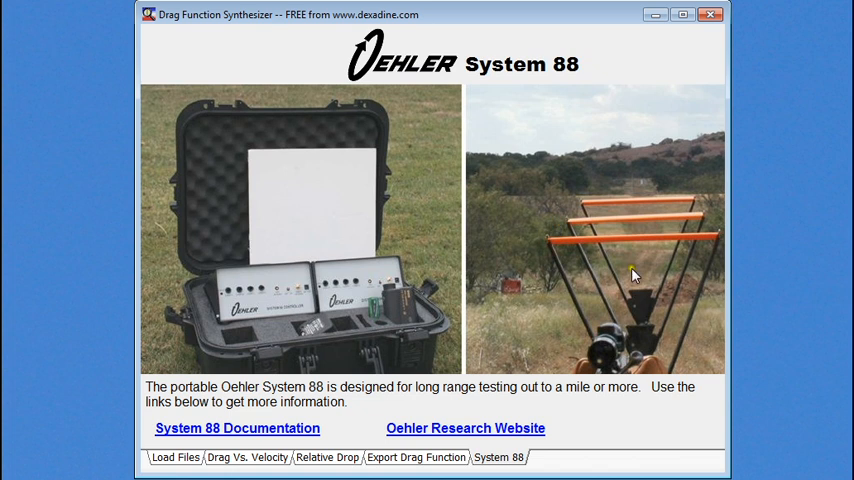
mouse_move(657, 202)
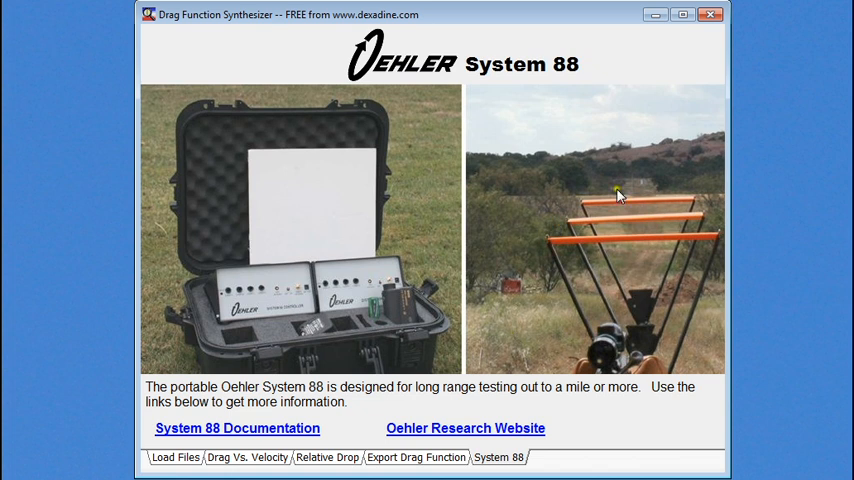
mouse_move(358, 415)
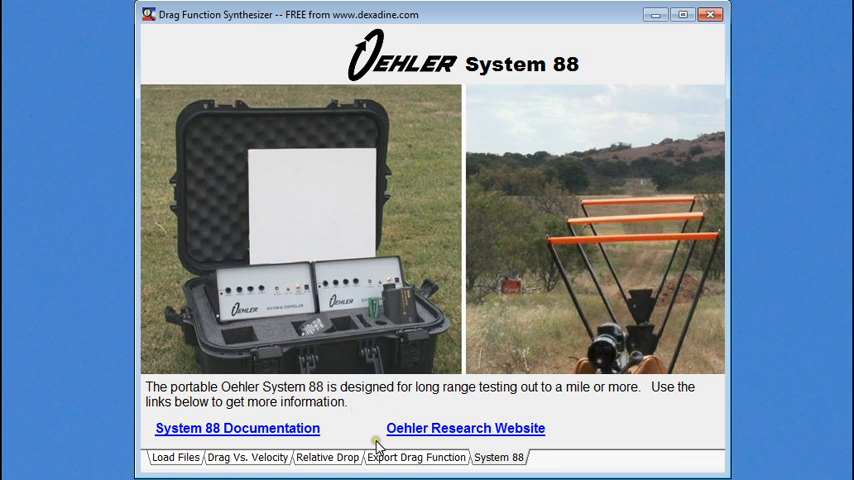
click(327, 457)
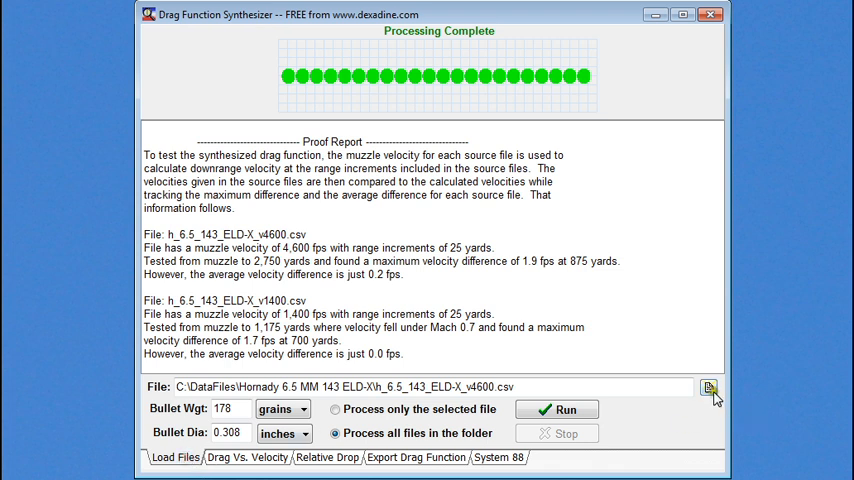
Step: Load h_7MM_175_ELD-X_v4600.csv from the Hornady 7 MM 175 ELD-X folder as input
click(708, 387)
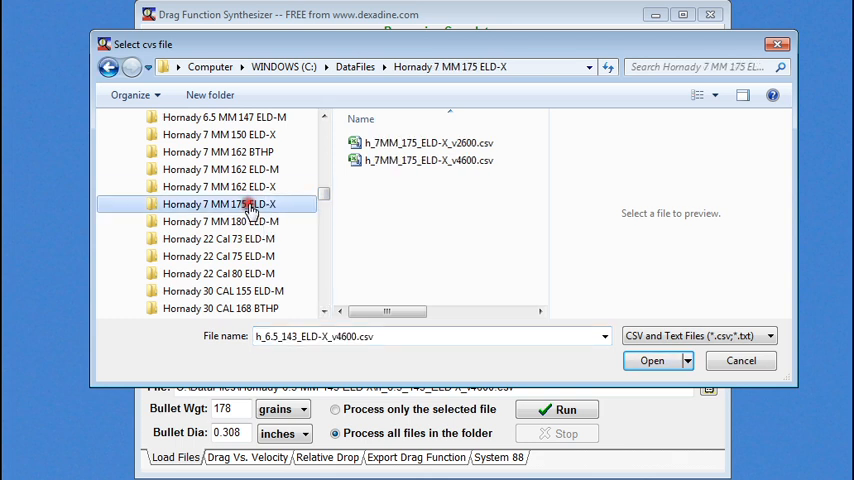
click(651, 360)
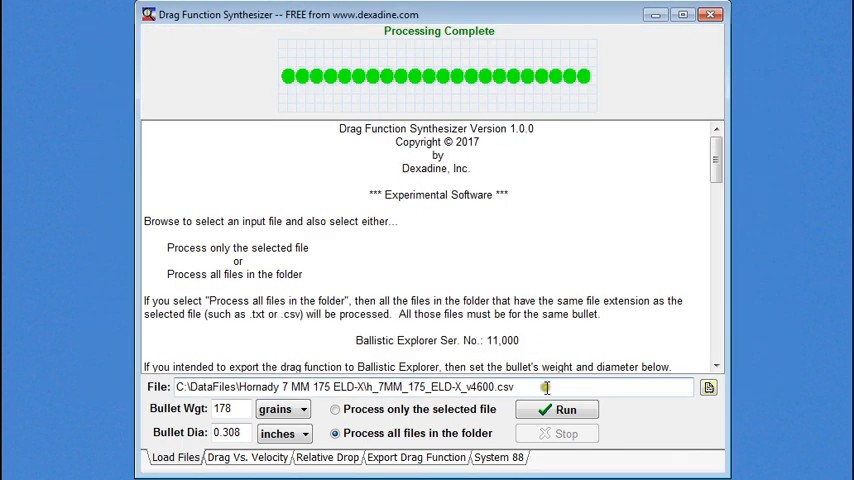
Step: Run synthesis on the 7MM 175 ELD-X files to plot custom drag against G7 BC 0.347
click(566, 409)
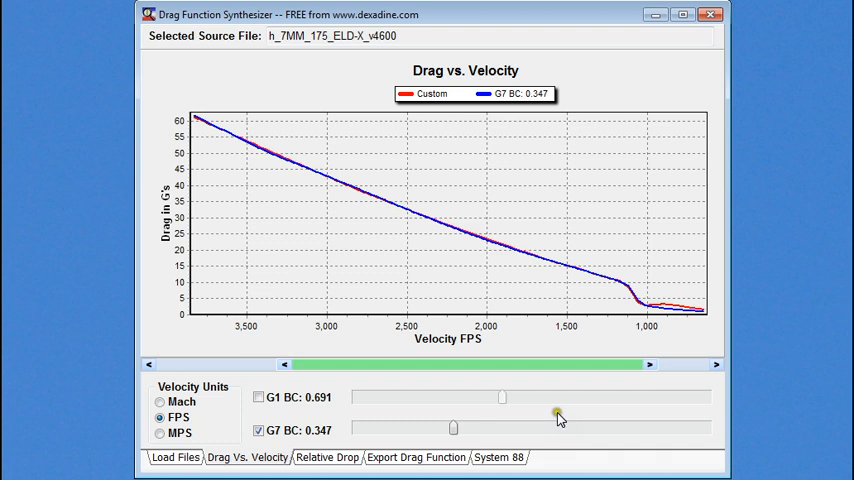
mouse_move(414, 249)
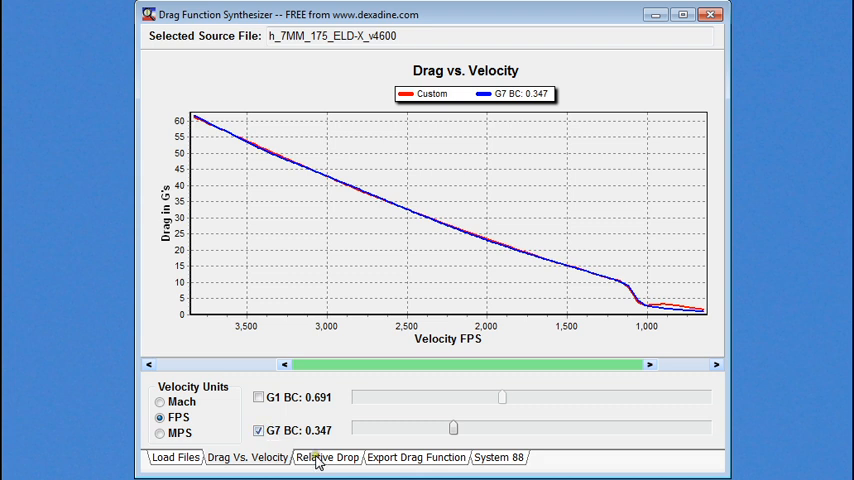
Step: Show the Relative Drop chart comparing G7 BC 0.346 with the custom drag function
click(326, 457)
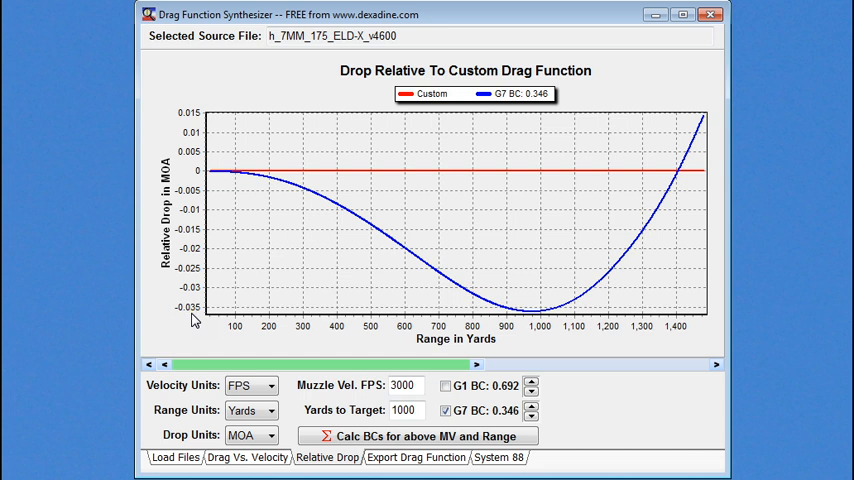
mouse_move(511, 344)
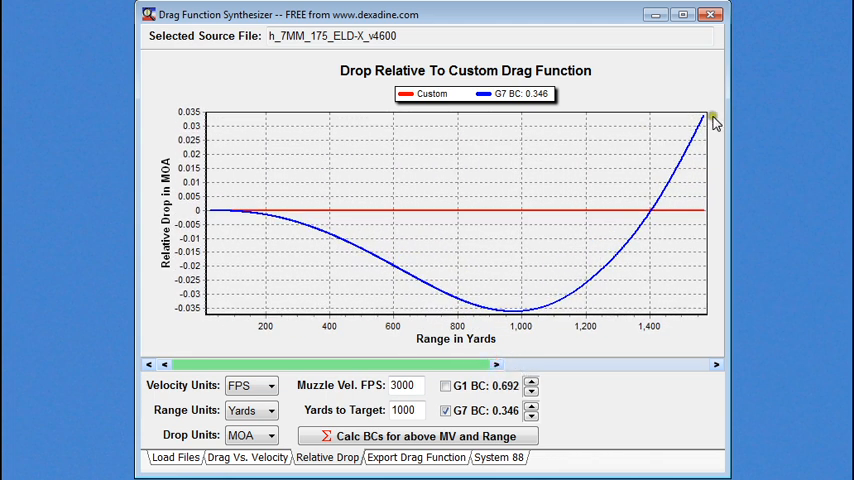
mouse_move(378, 330)
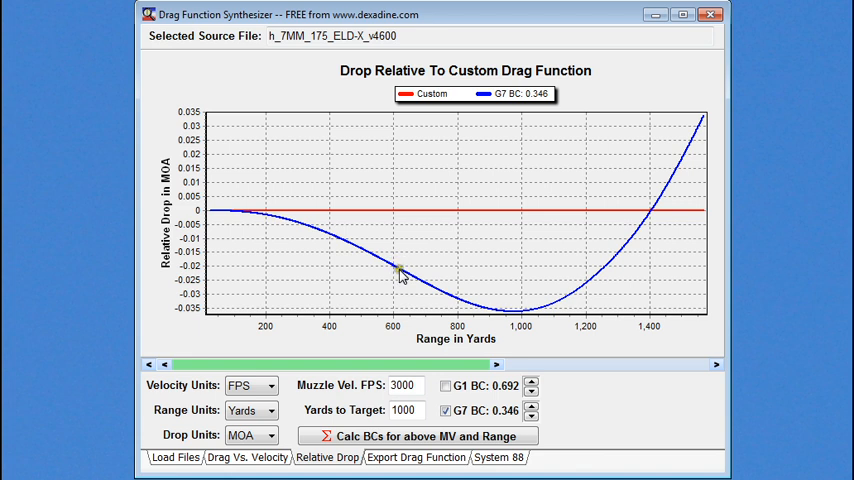
mouse_move(447, 279)
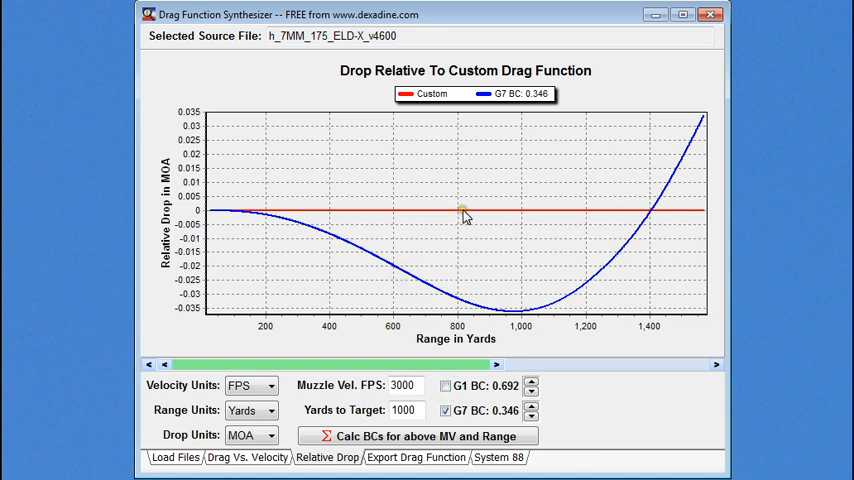
mouse_move(465, 213)
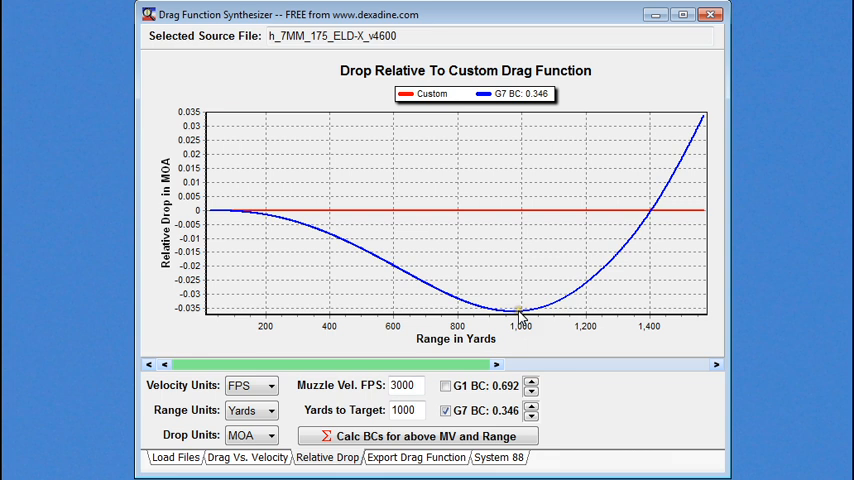
mouse_move(519, 315)
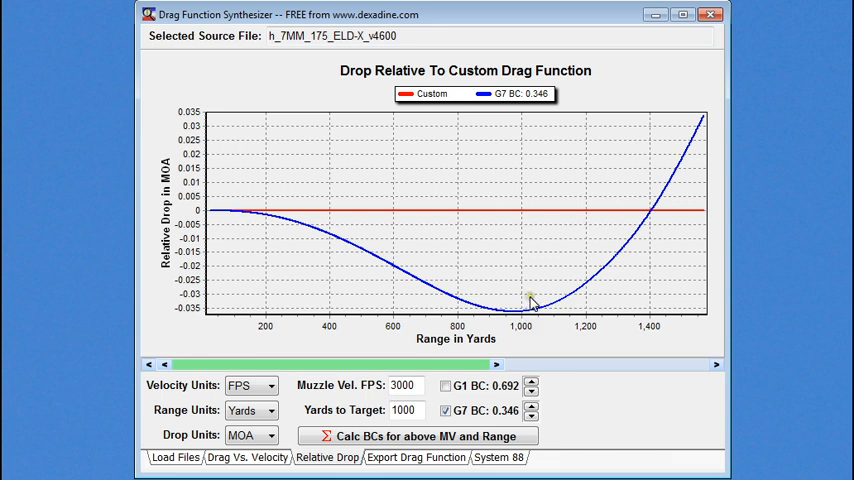
mouse_move(538, 312)
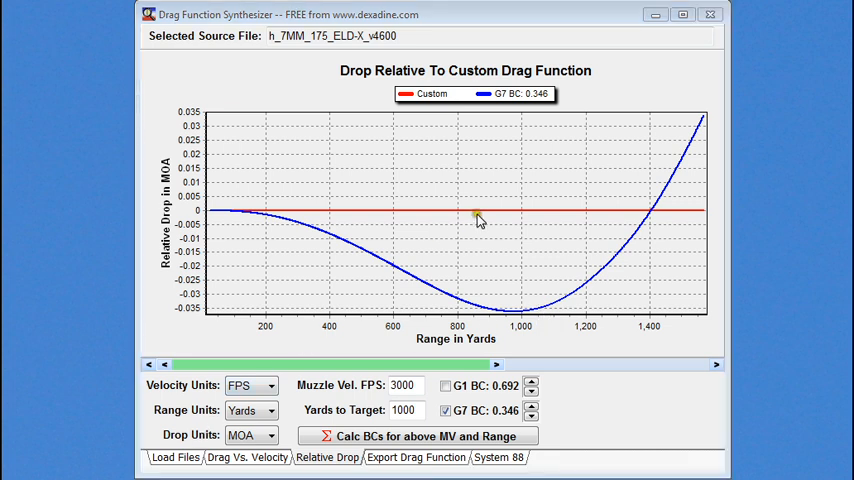
mouse_move(506, 193)
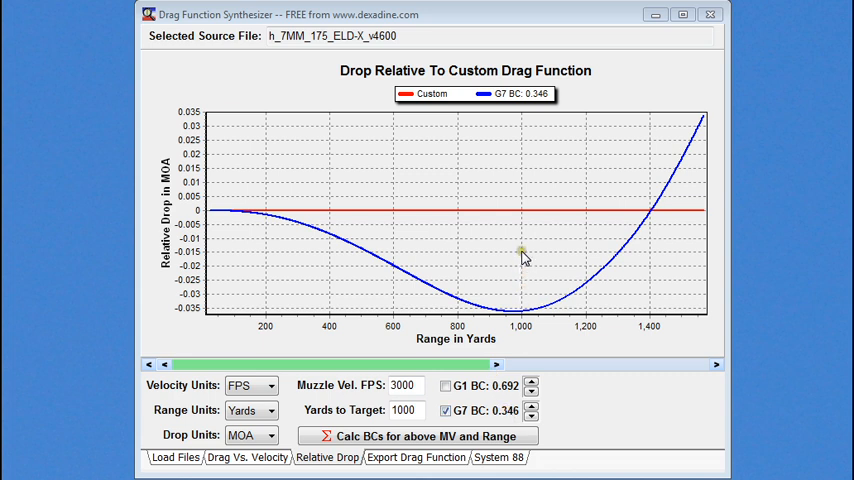
mouse_move(402, 293)
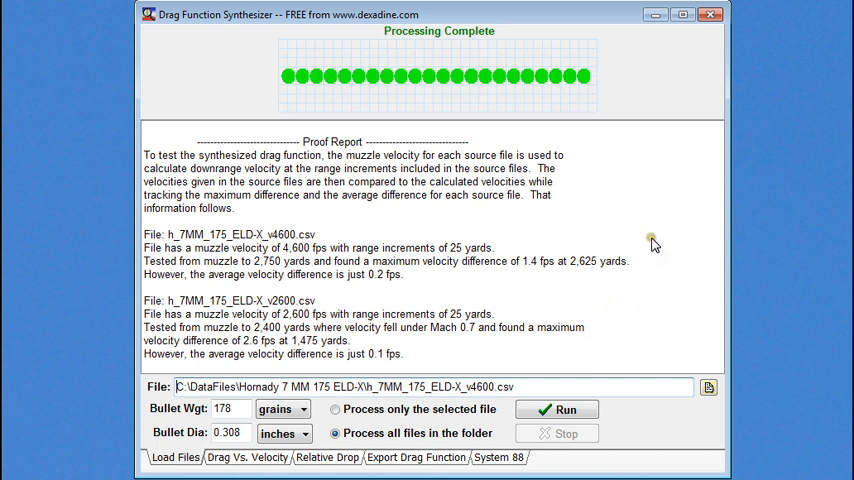
mouse_move(652, 246)
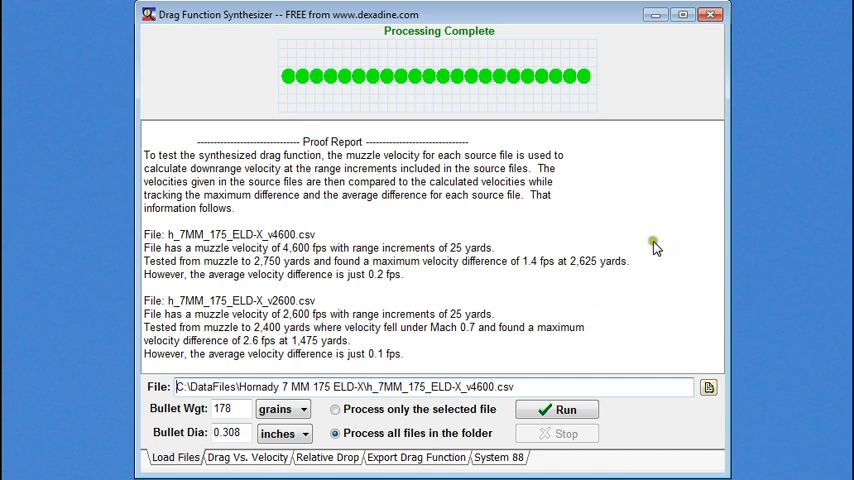
mouse_move(638, 418)
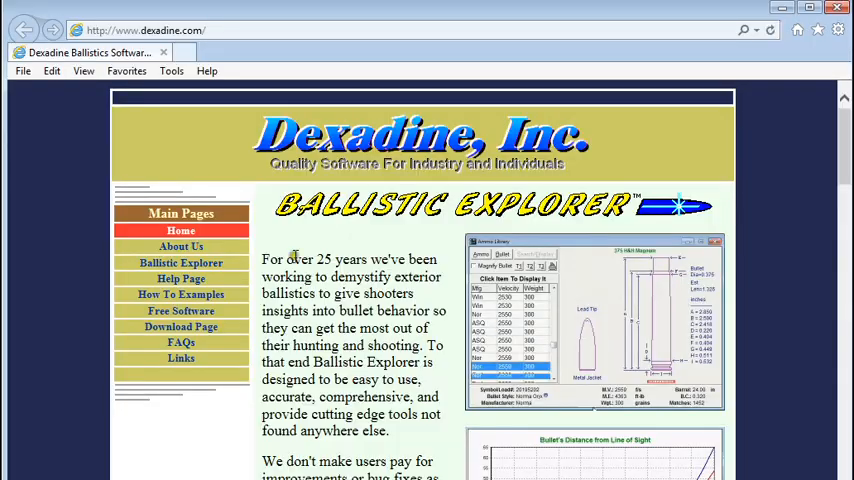
mouse_move(211, 152)
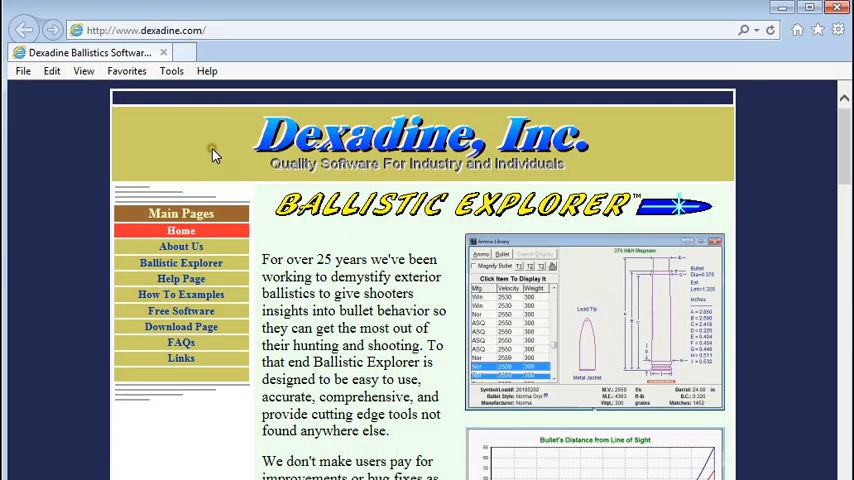